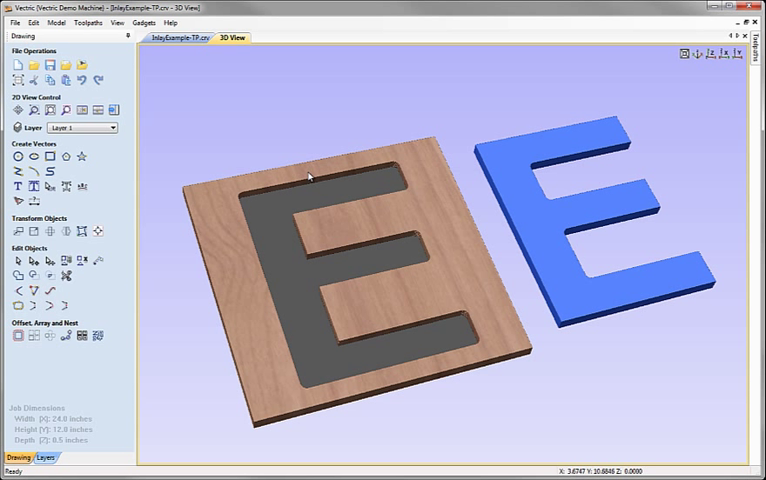
mouse_move(224, 181)
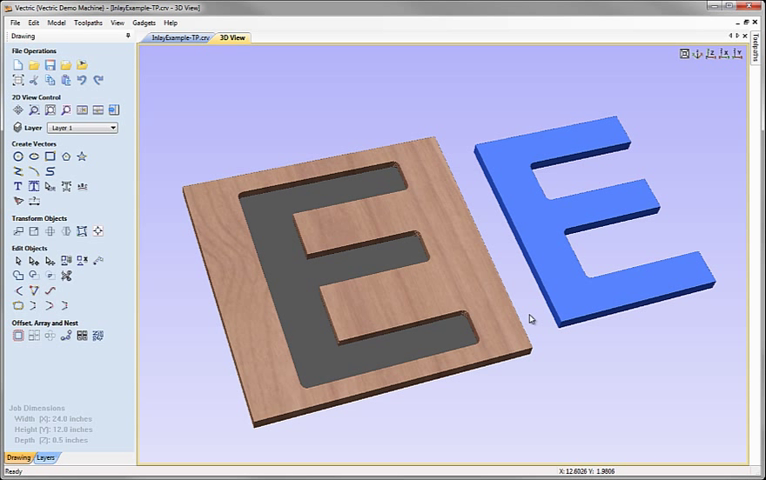
mouse_move(670, 128)
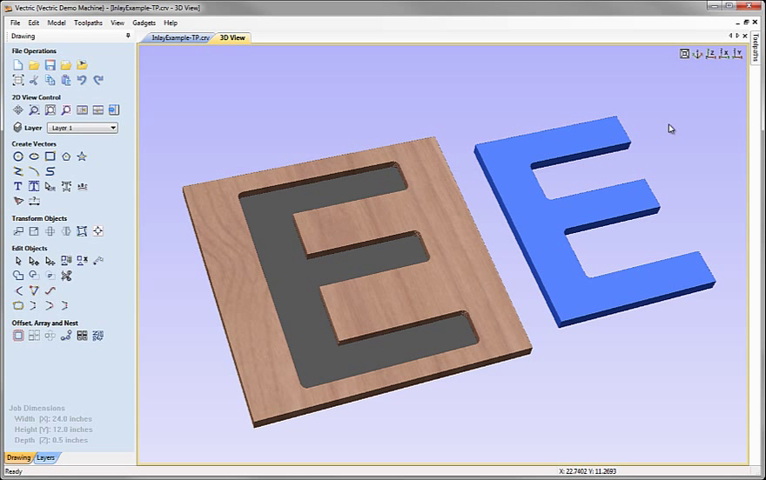
mouse_move(712, 327)
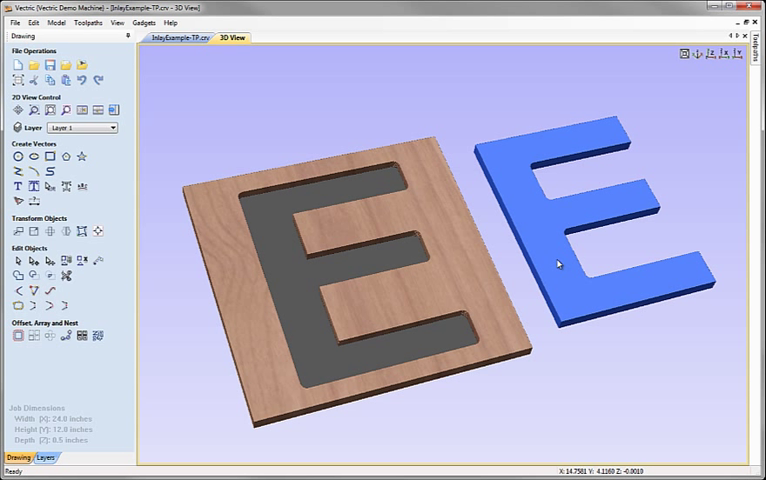
mouse_move(398, 199)
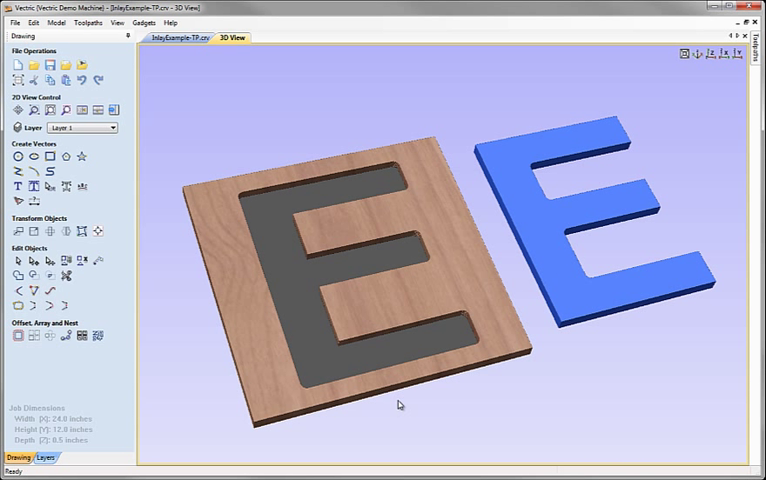
mouse_move(457, 277)
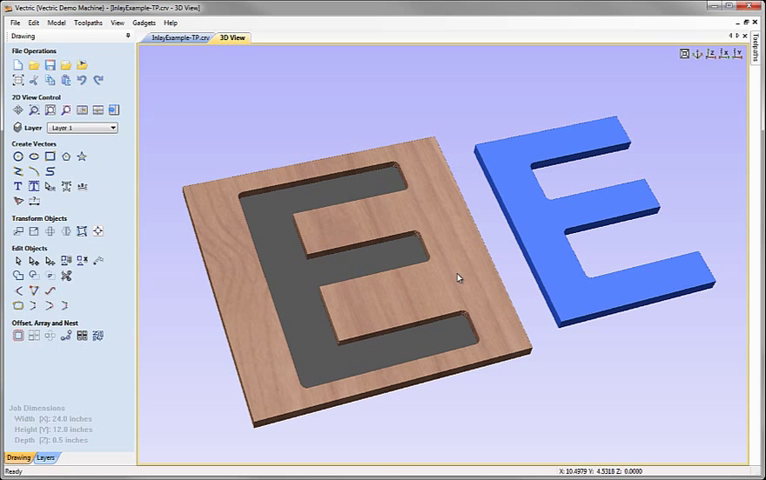
Tilt the 3D view and display the pocket and profile toolpath lines over the E parts.
drag(457, 277, 447, 291)
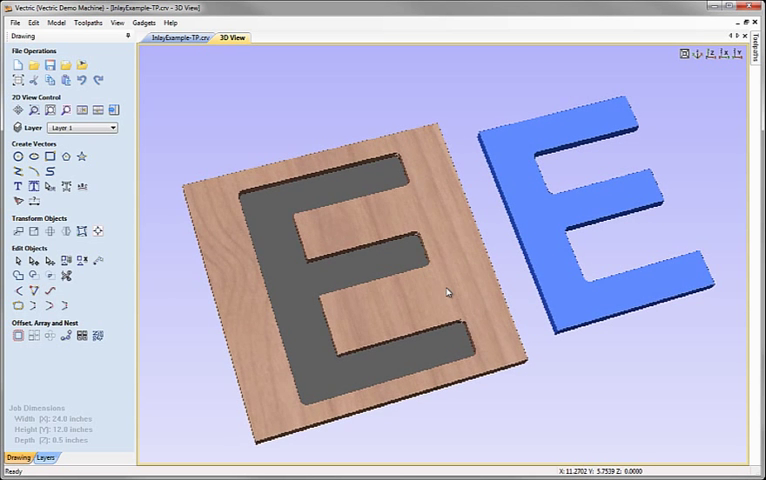
drag(447, 292, 515, 244)
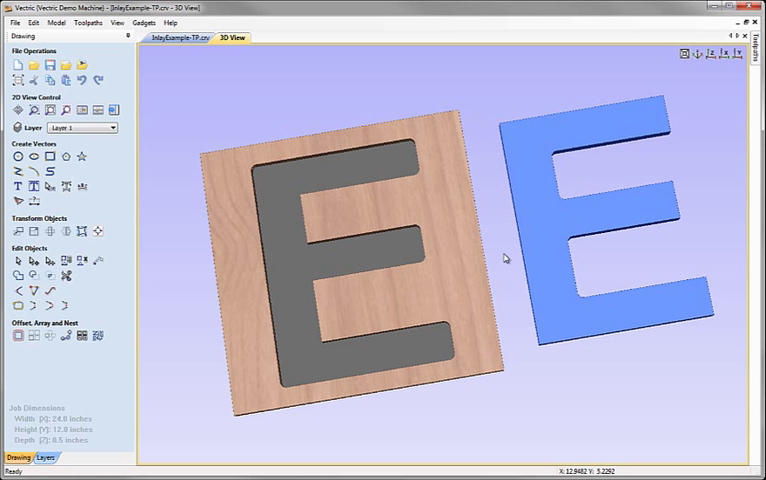
mouse_move(553, 150)
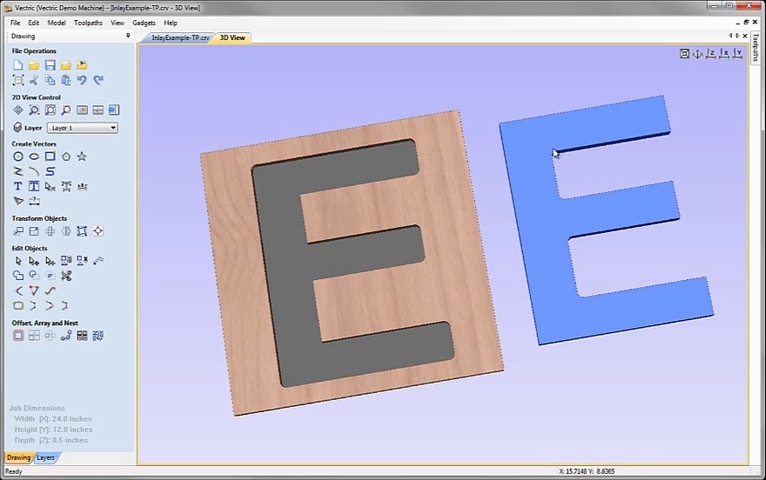
mouse_move(716, 289)
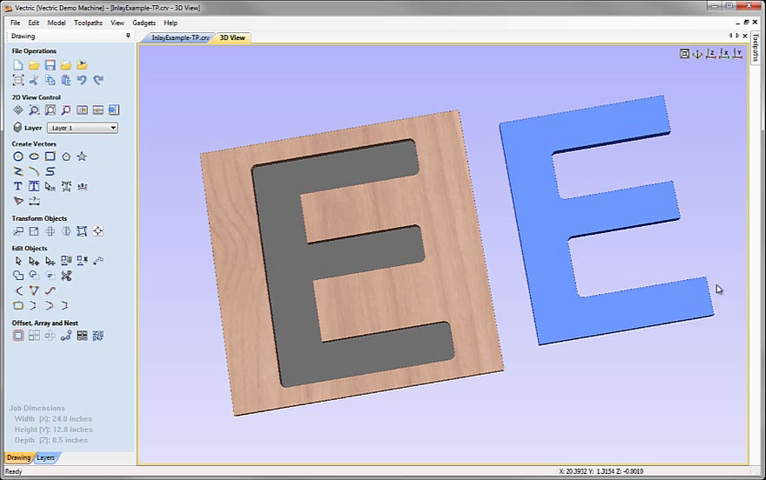
mouse_move(593, 170)
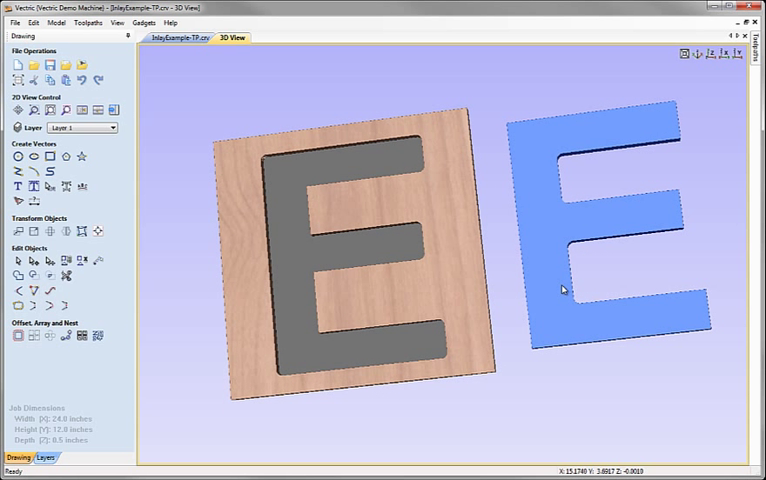
mouse_move(684, 135)
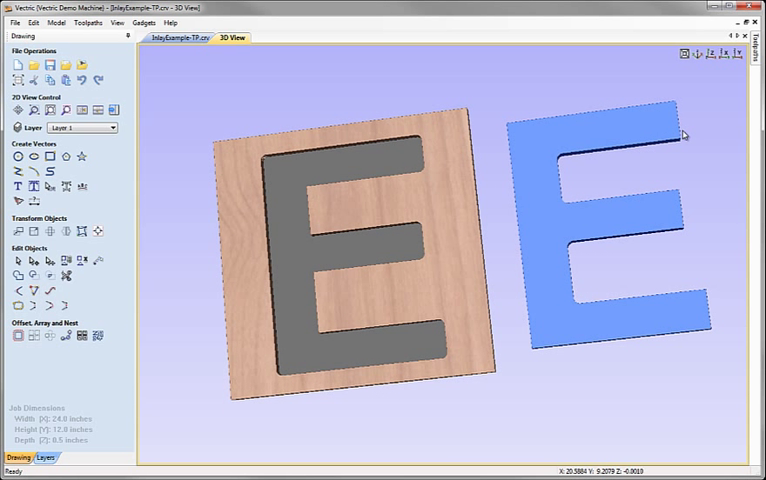
mouse_move(599, 199)
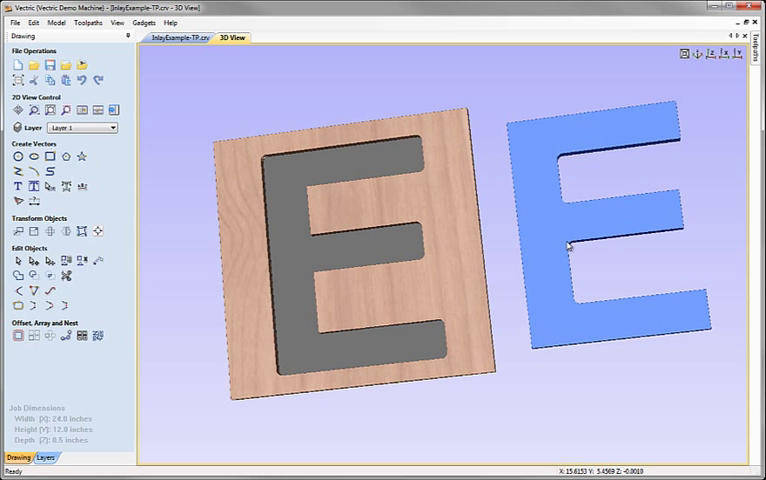
mouse_move(568, 208)
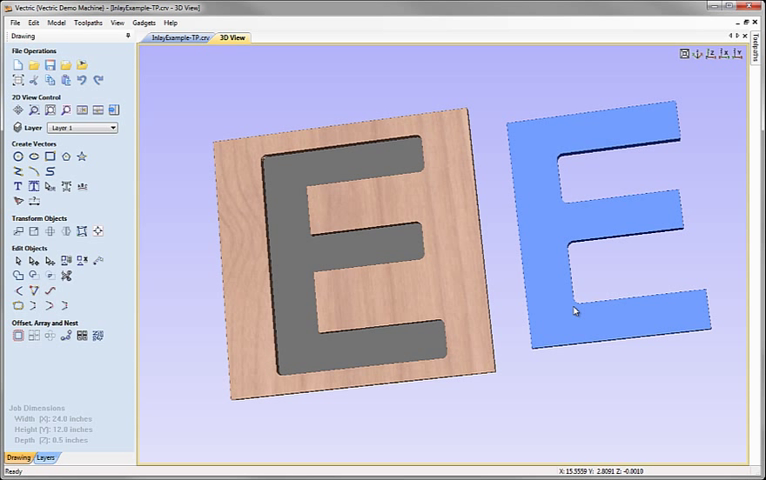
mouse_move(602, 288)
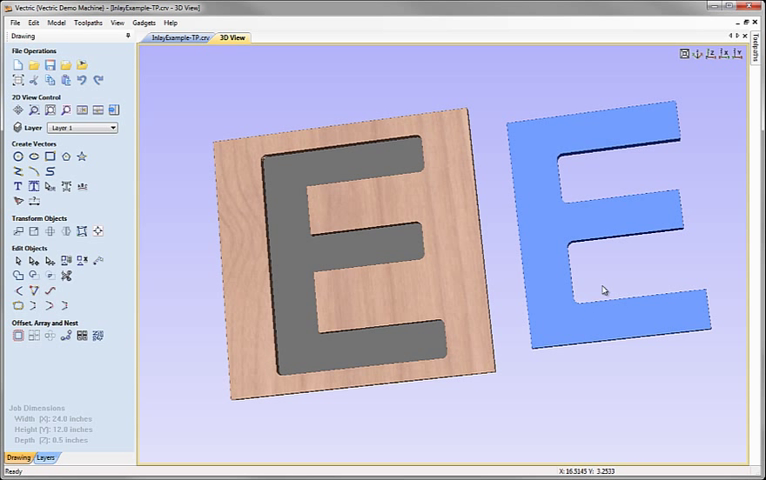
mouse_move(381, 147)
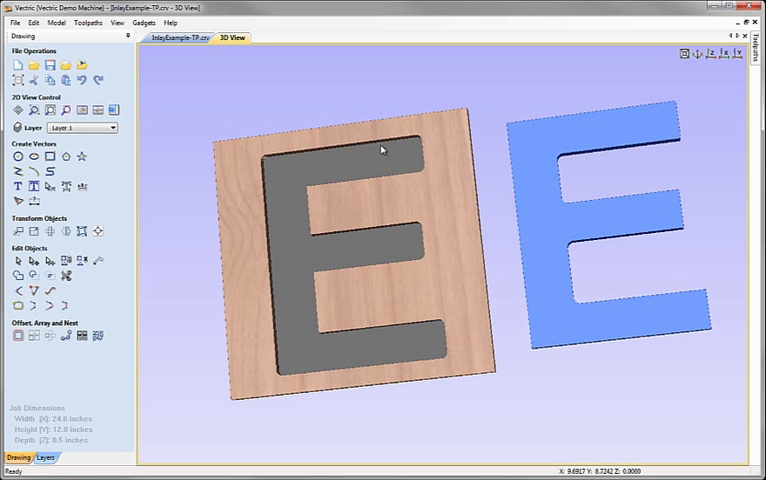
mouse_move(303, 238)
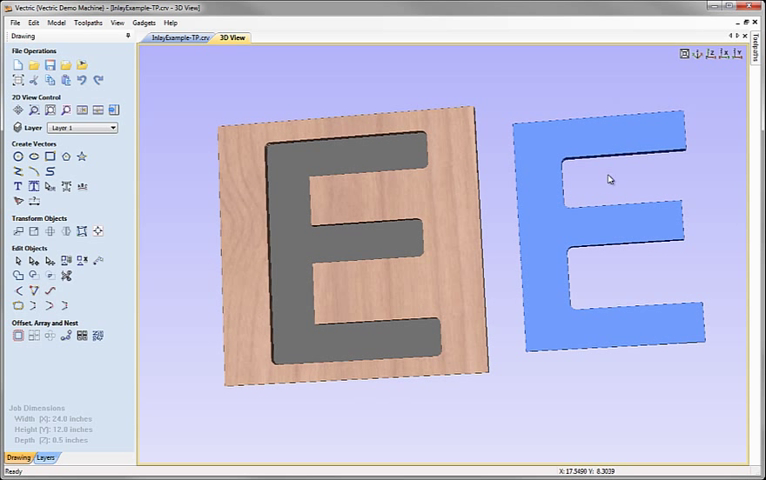
mouse_move(688, 157)
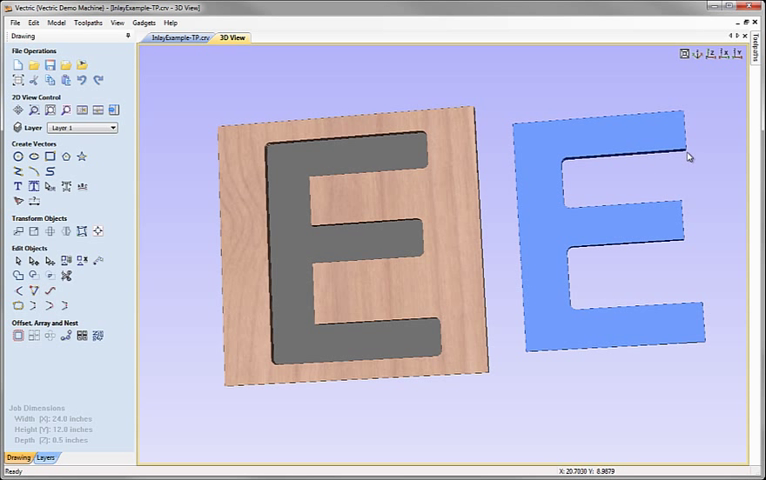
mouse_move(570, 163)
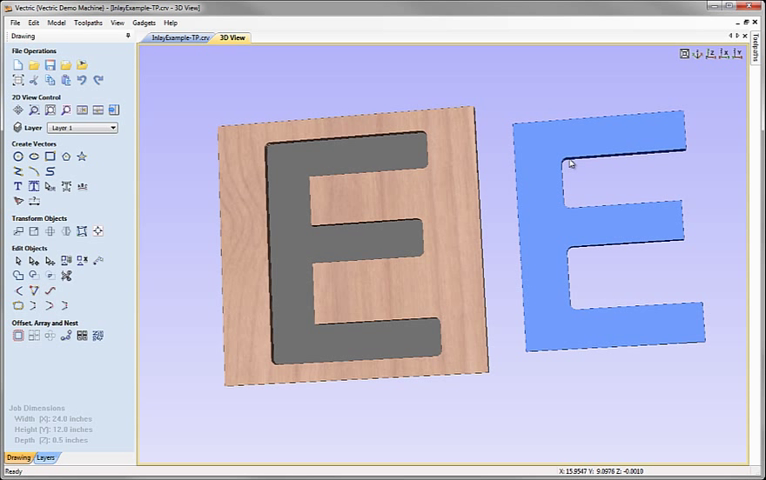
mouse_move(567, 168)
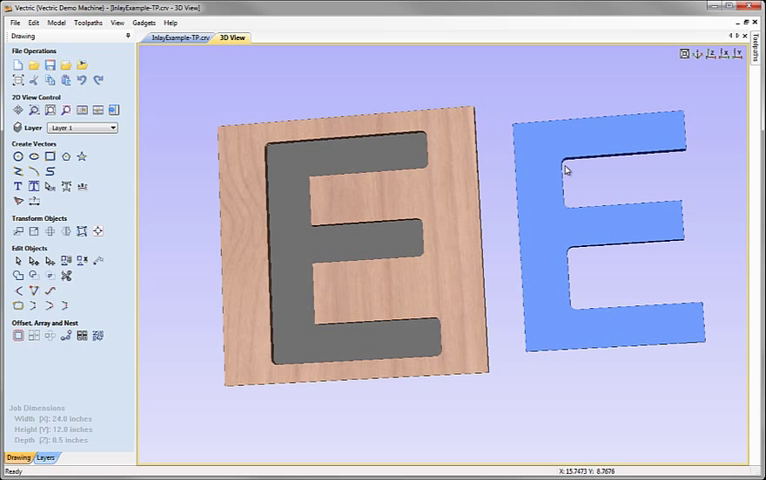
mouse_move(563, 172)
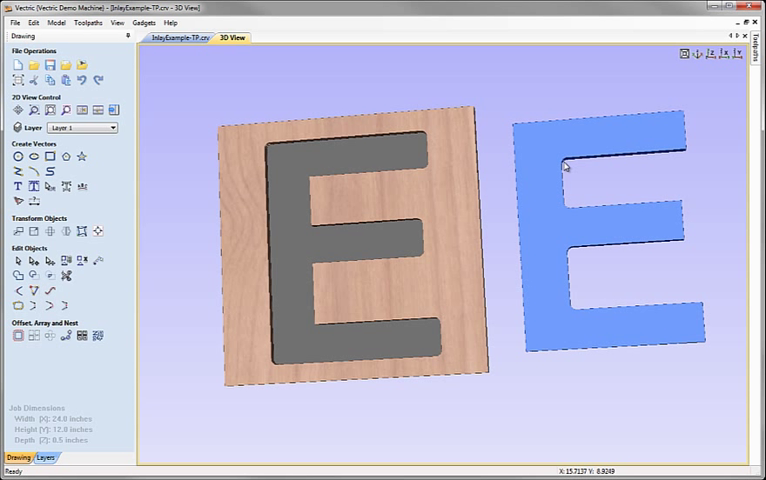
mouse_move(311, 182)
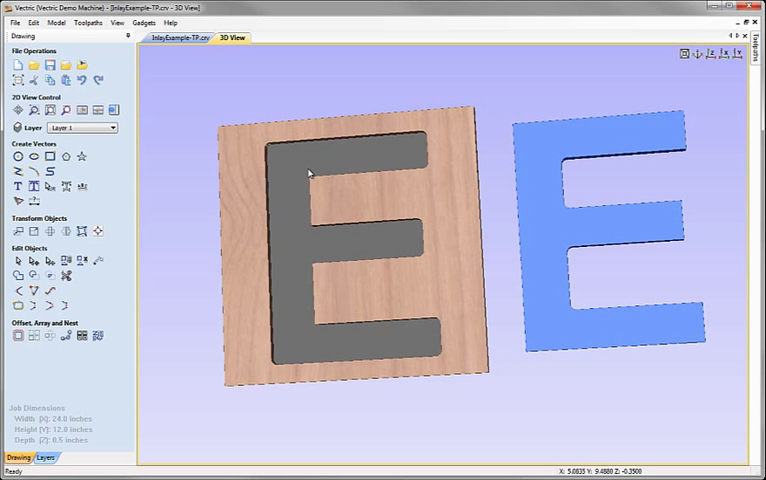
mouse_move(326, 181)
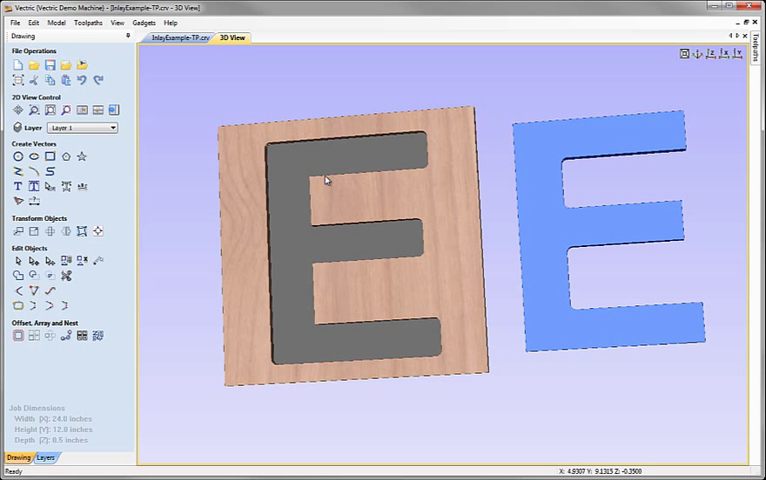
mouse_move(307, 178)
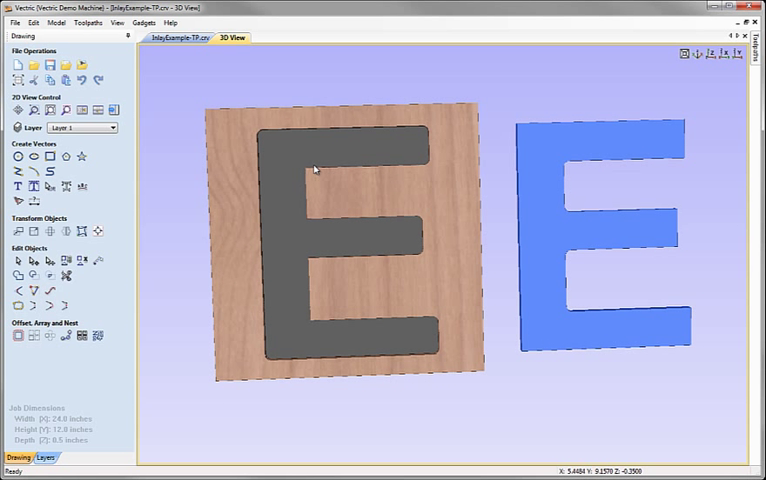
mouse_move(416, 221)
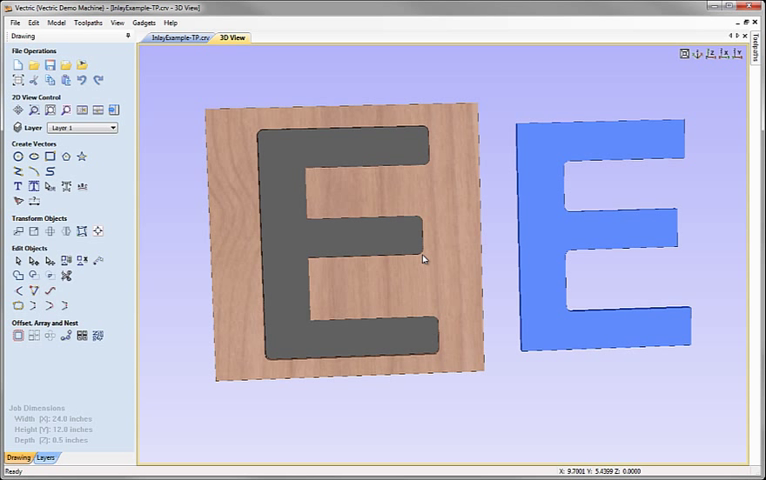
mouse_move(685, 233)
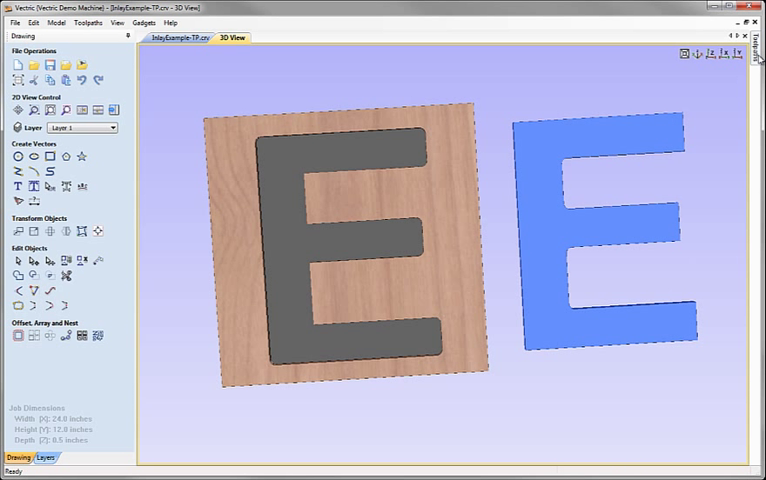
click(756, 40)
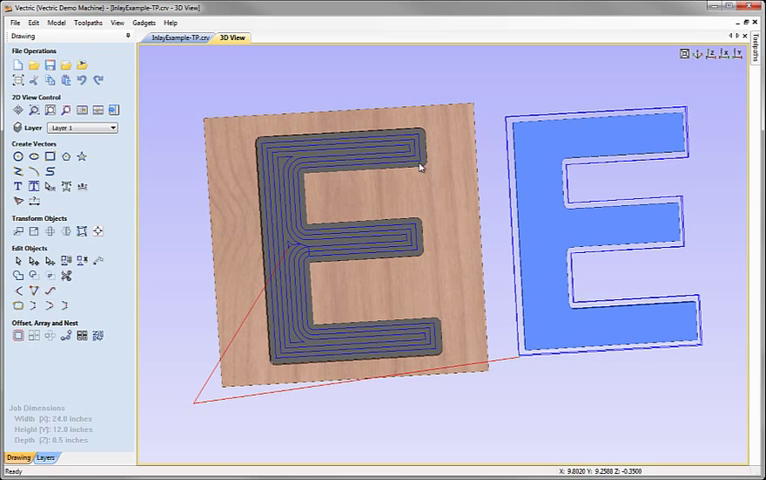
mouse_move(297, 185)
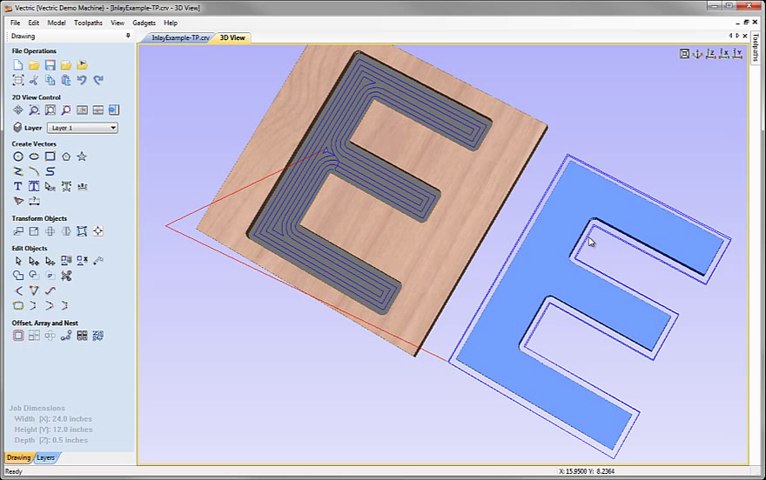
click(183, 37)
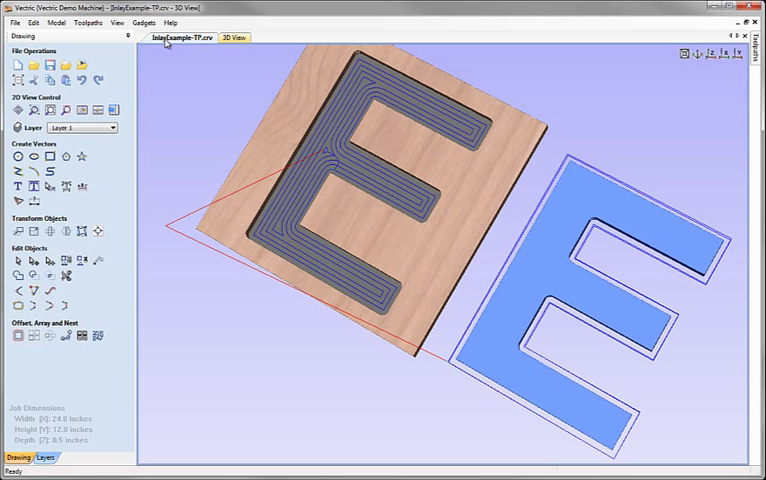
click(178, 38)
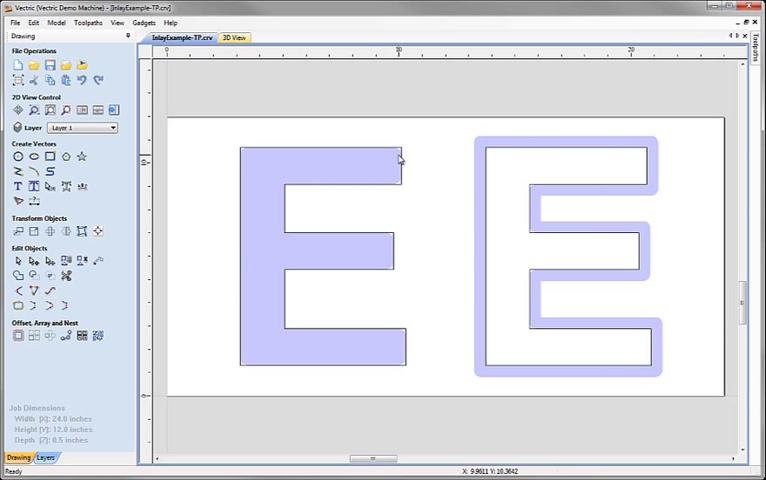
mouse_move(466, 153)
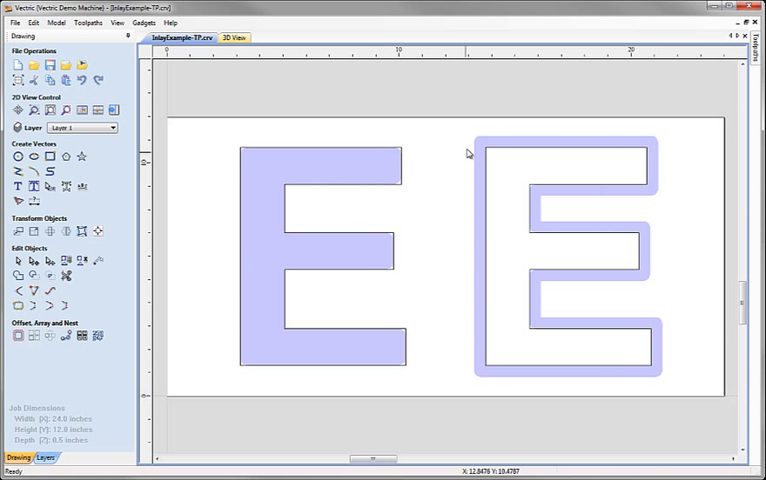
mouse_move(559, 222)
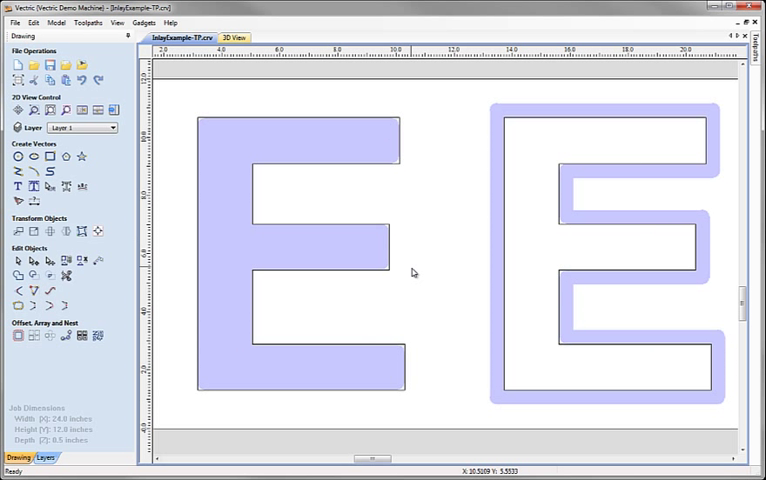
mouse_move(397, 160)
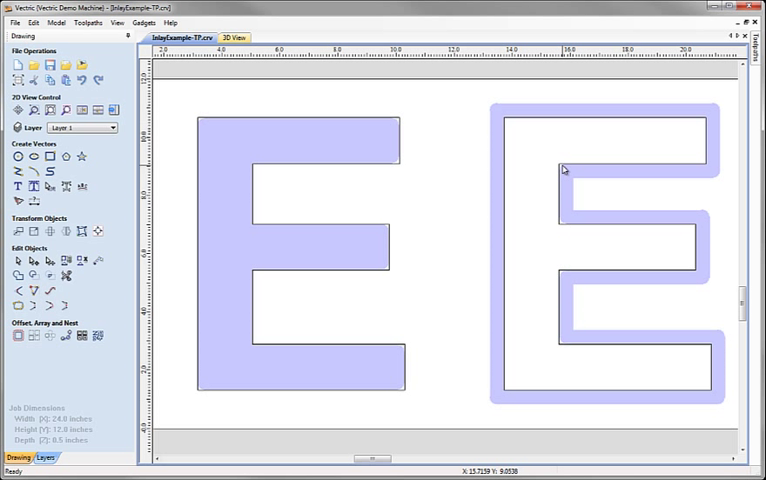
mouse_move(252, 218)
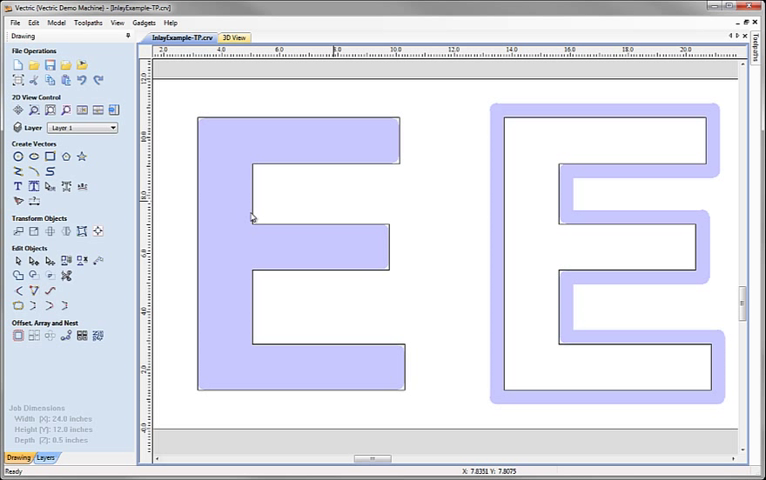
mouse_move(372, 315)
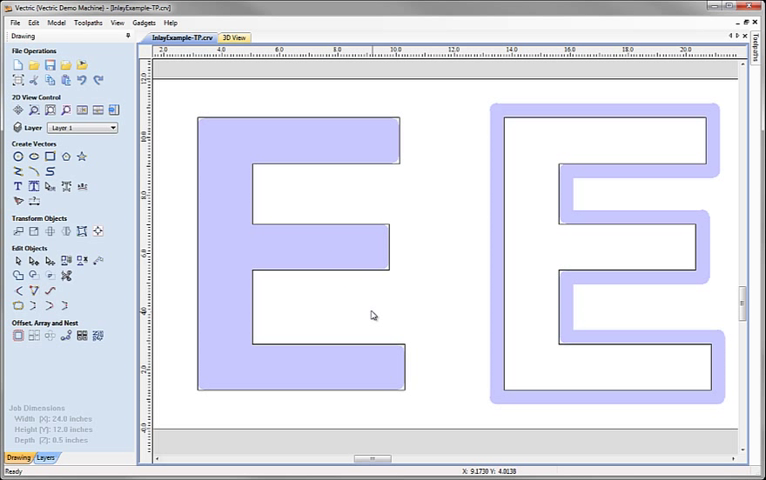
mouse_move(586, 308)
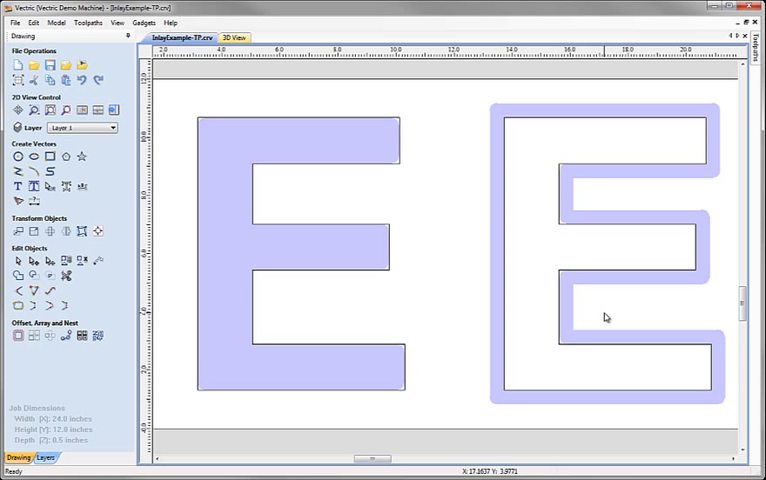
mouse_move(622, 313)
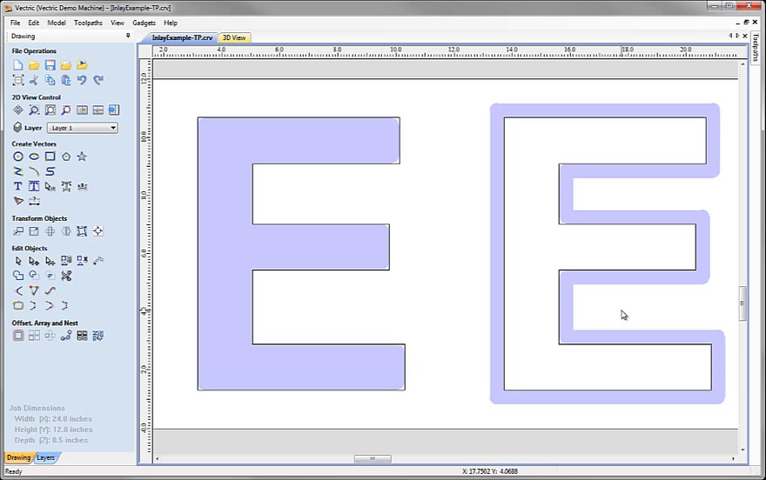
mouse_move(628, 311)
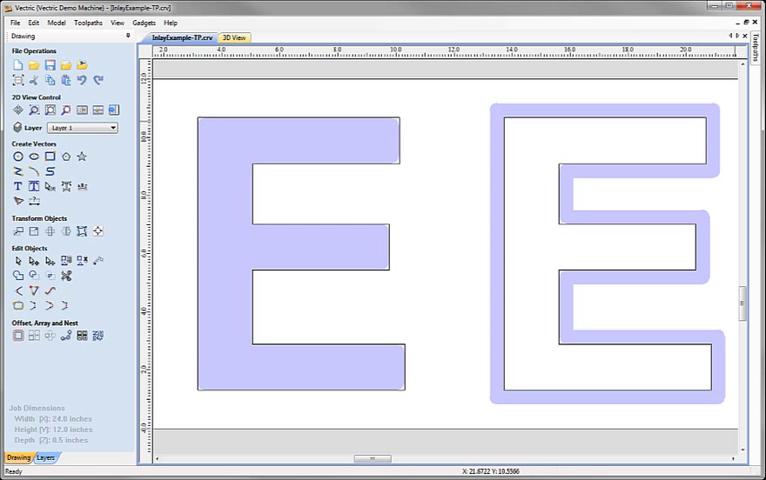
Switch to the InlayExample job with its two plain E outlines.
click(754, 40)
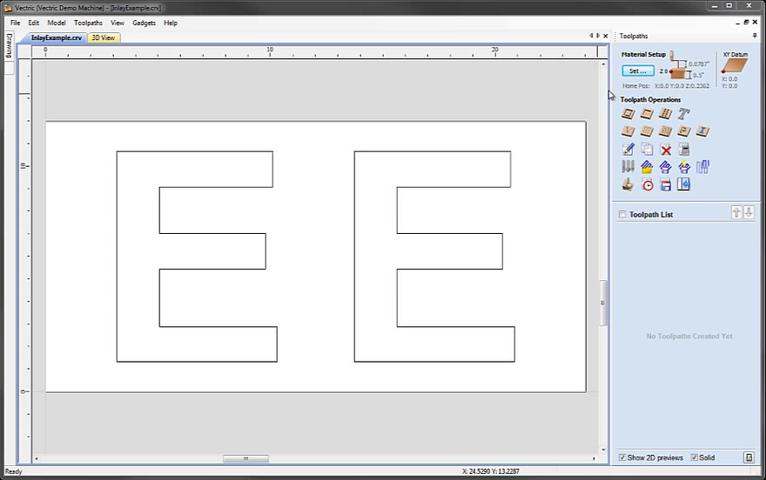
mouse_move(308, 381)
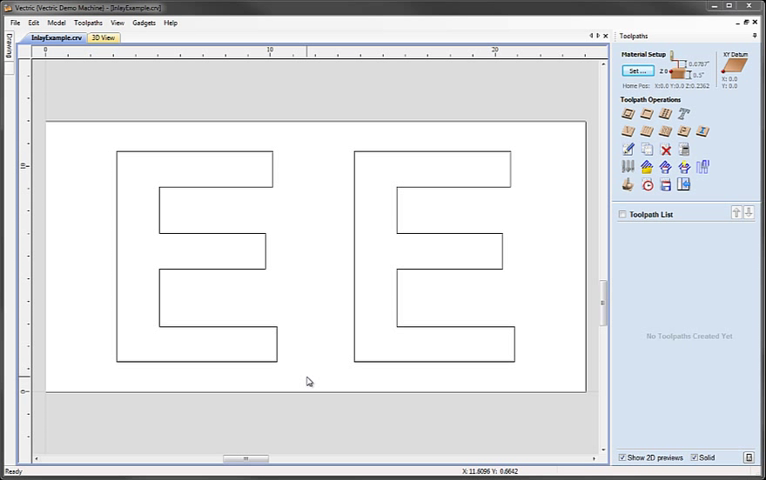
mouse_move(242, 149)
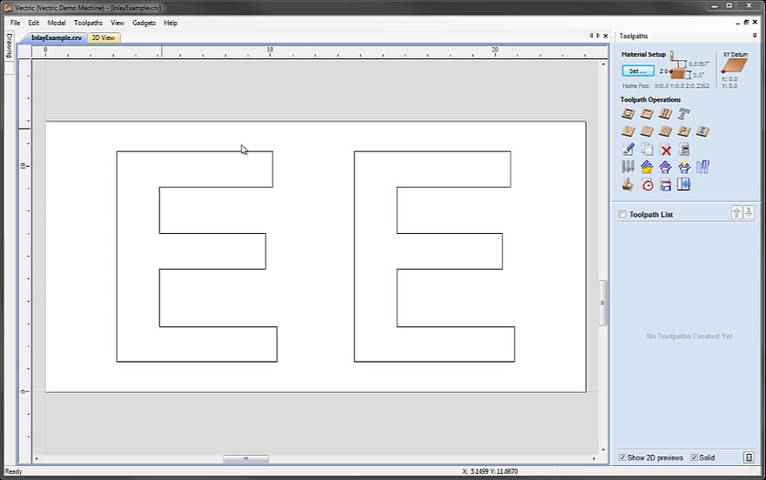
mouse_move(516, 138)
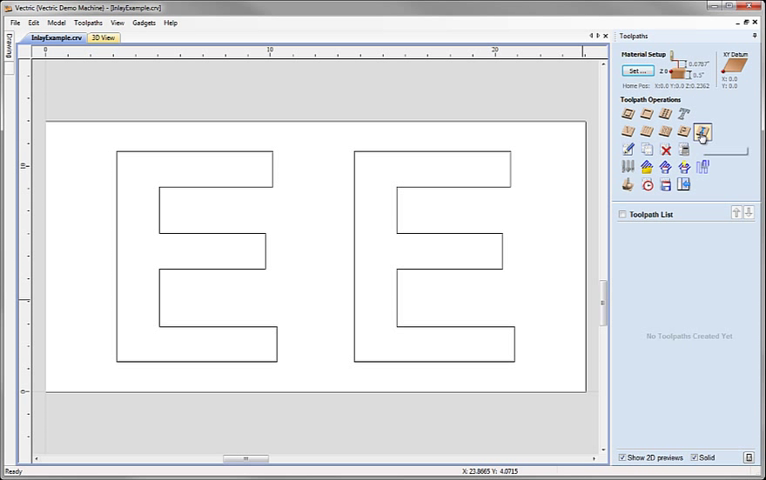
mouse_move(708, 133)
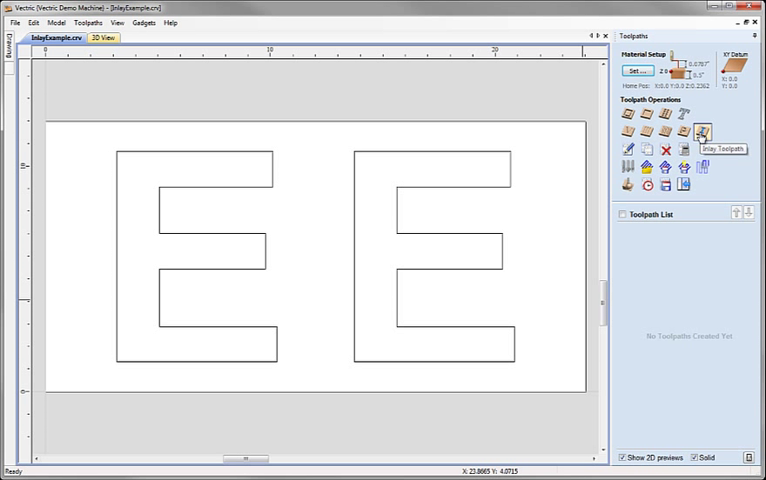
mouse_move(703, 128)
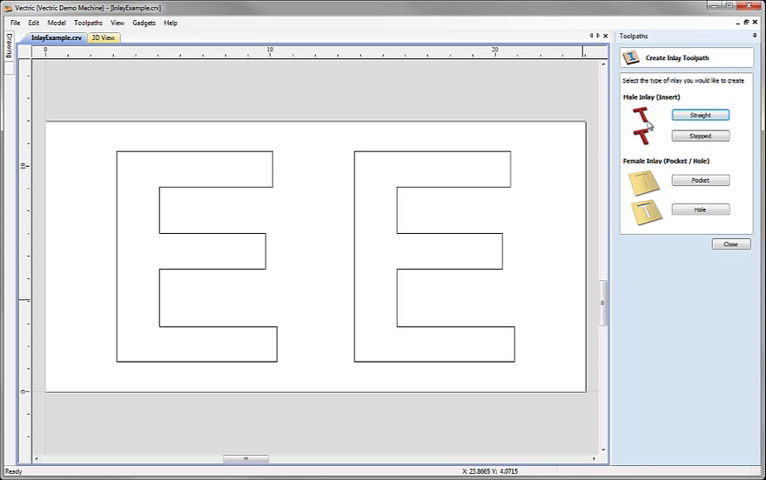
mouse_move(659, 232)
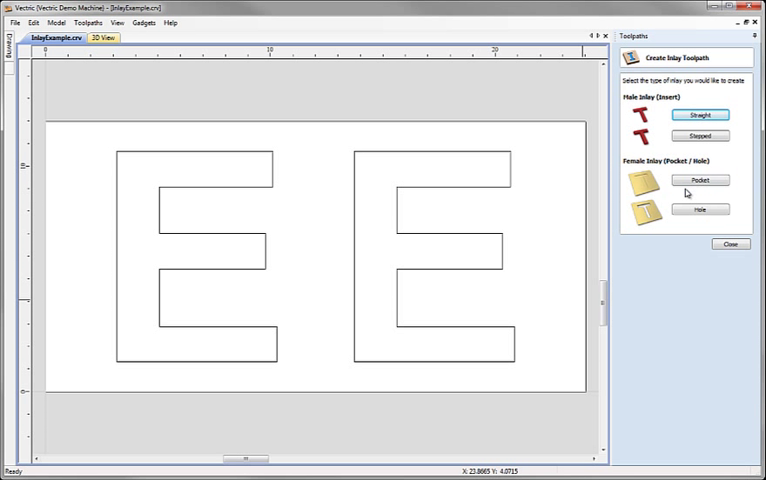
mouse_move(670, 203)
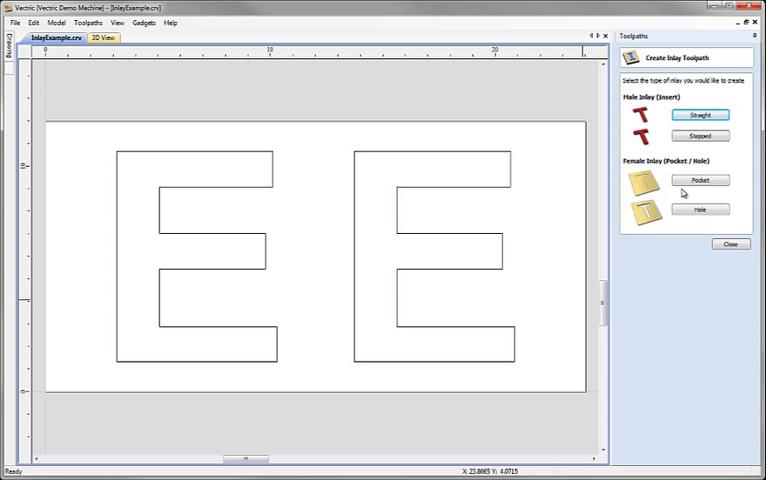
mouse_move(678, 196)
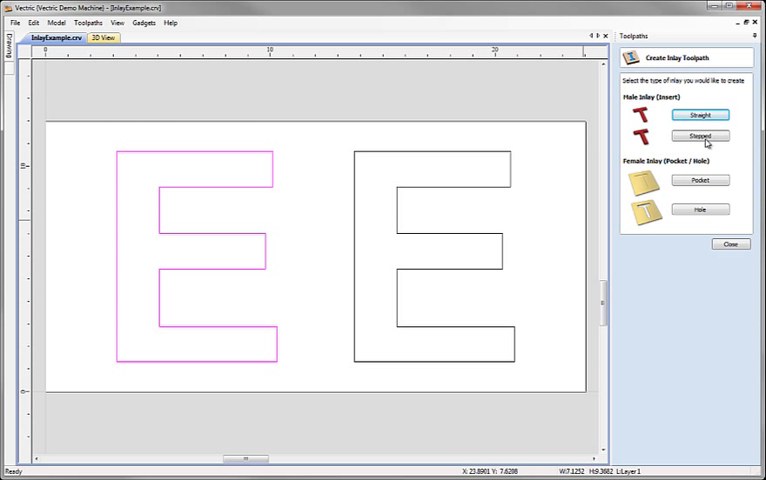
Start a Female Inlay Pocket toolpath for the left E.
click(696, 181)
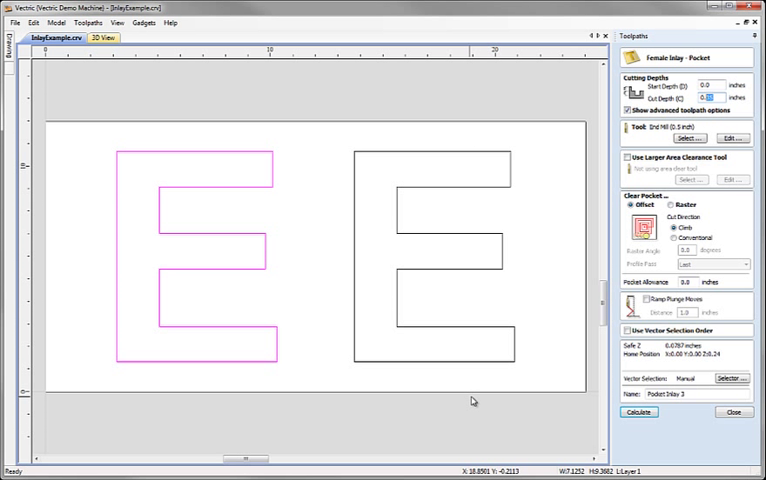
mouse_move(673, 145)
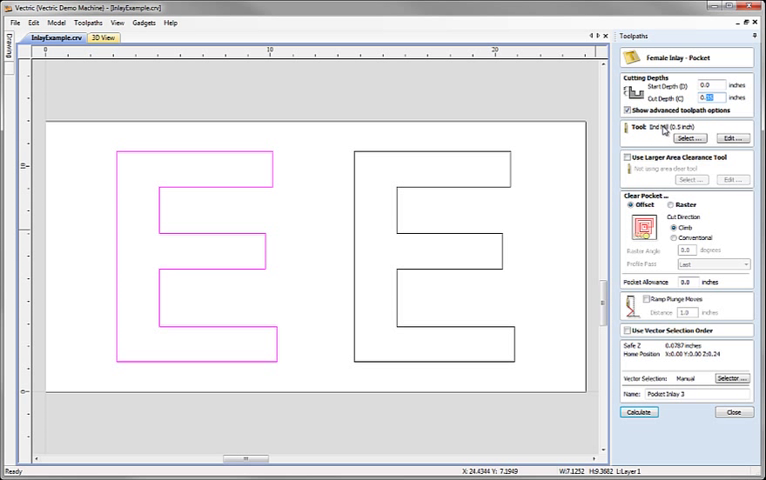
mouse_move(663, 148)
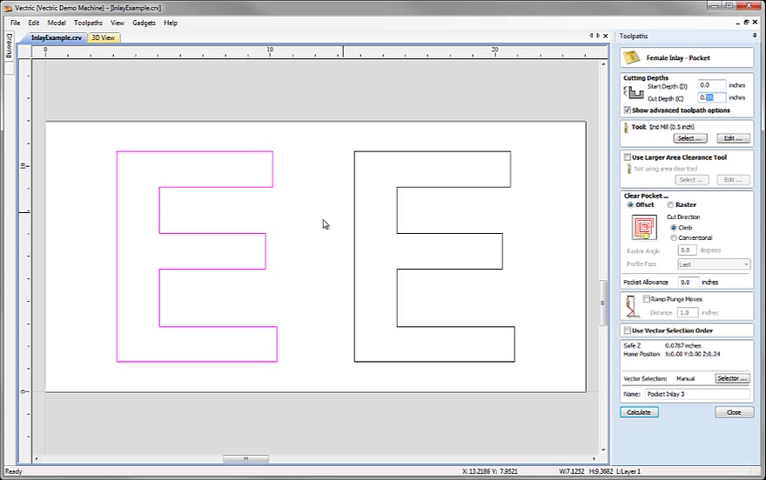
mouse_move(393, 248)
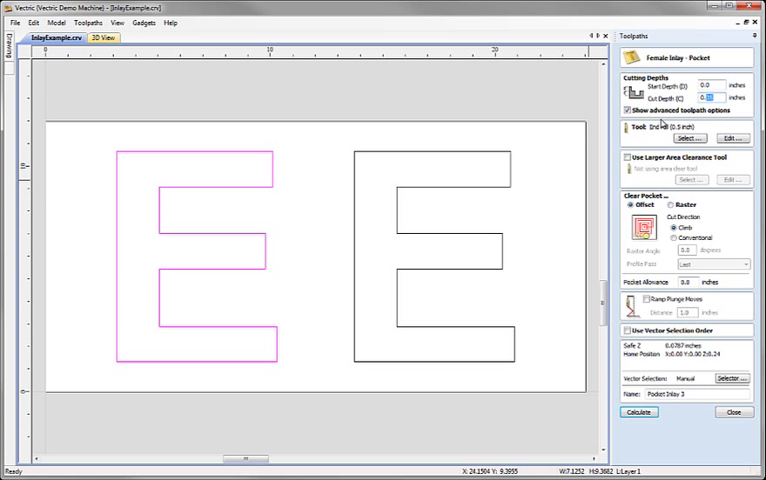
mouse_move(660, 130)
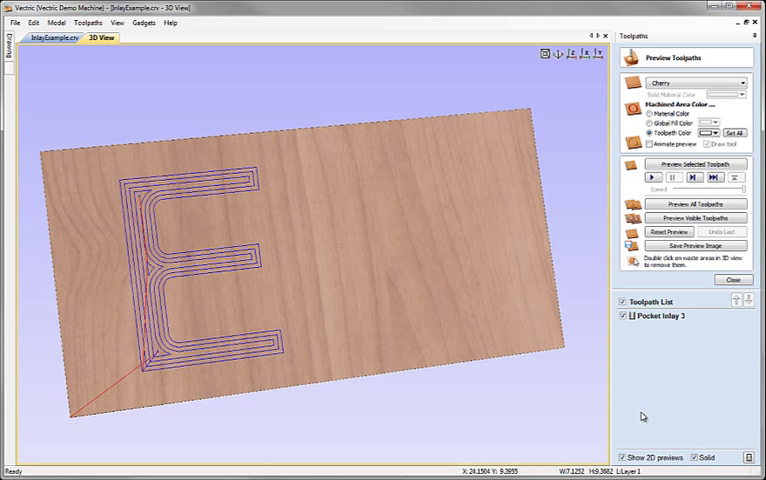
mouse_move(724, 231)
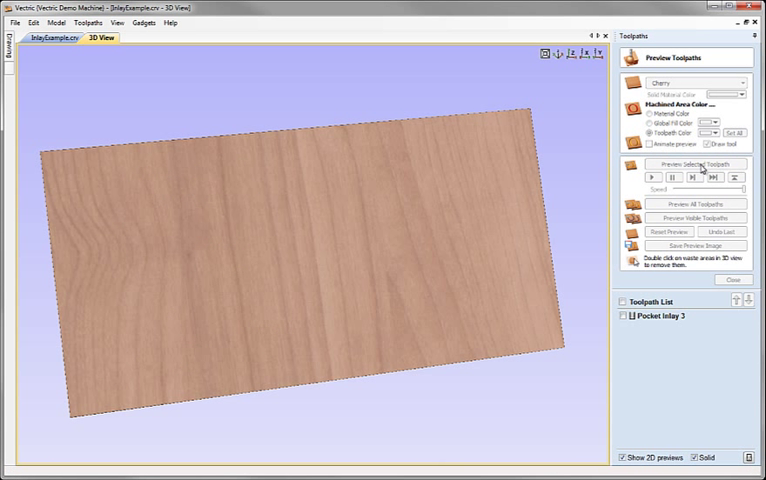
Simulate the left E pocket in cherry and colour the machined area red.
click(692, 164)
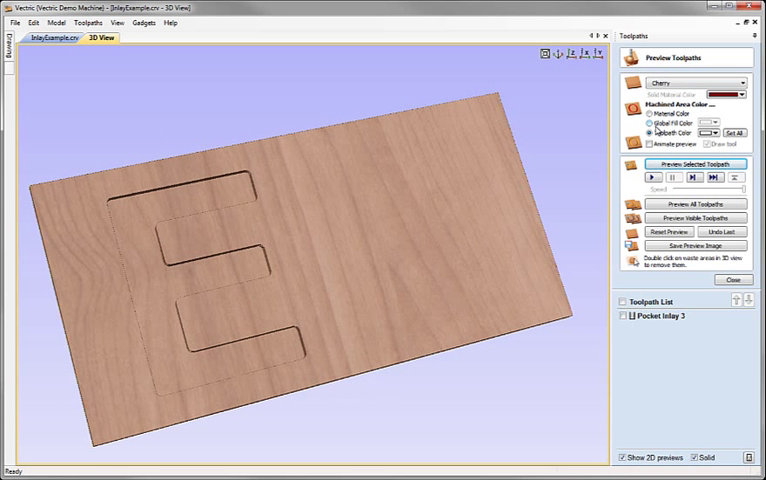
click(703, 133)
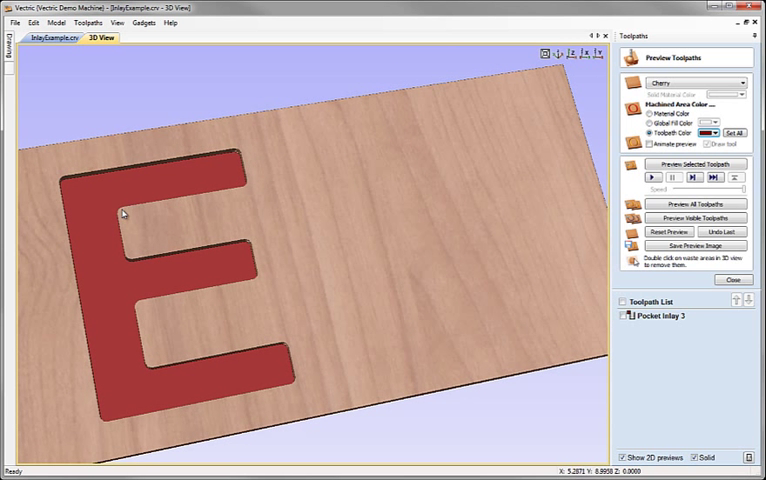
mouse_move(116, 209)
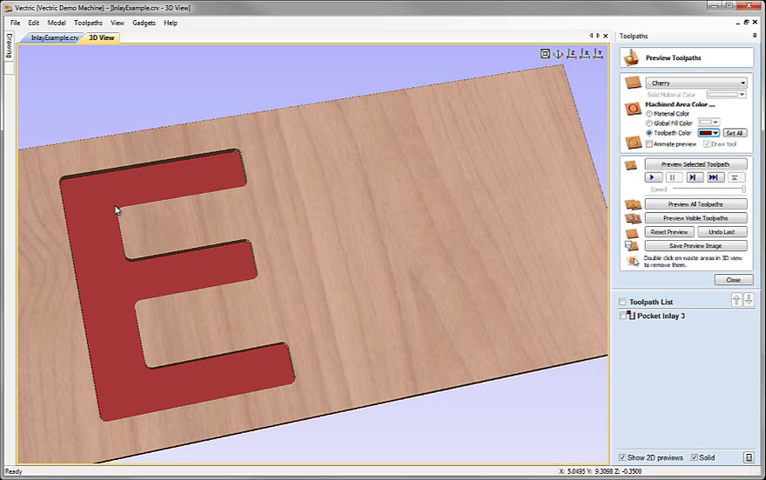
mouse_move(116, 217)
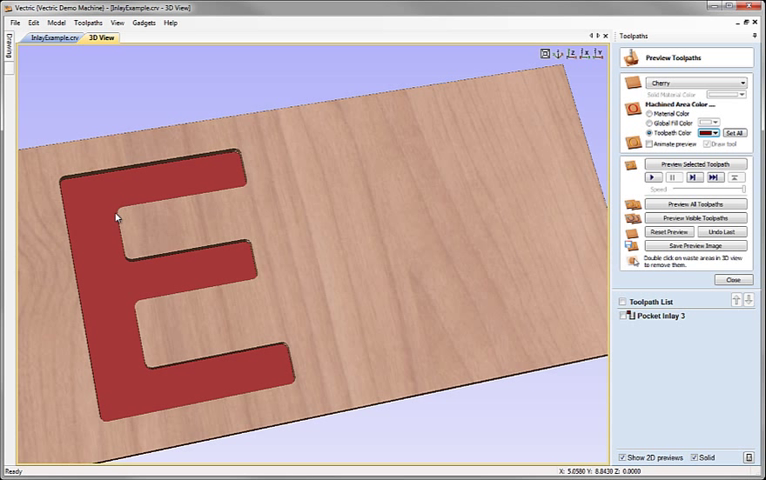
mouse_move(227, 177)
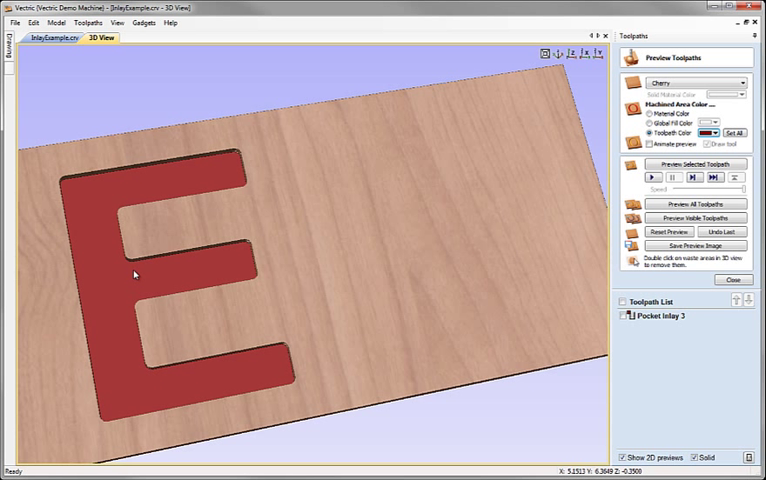
mouse_move(137, 199)
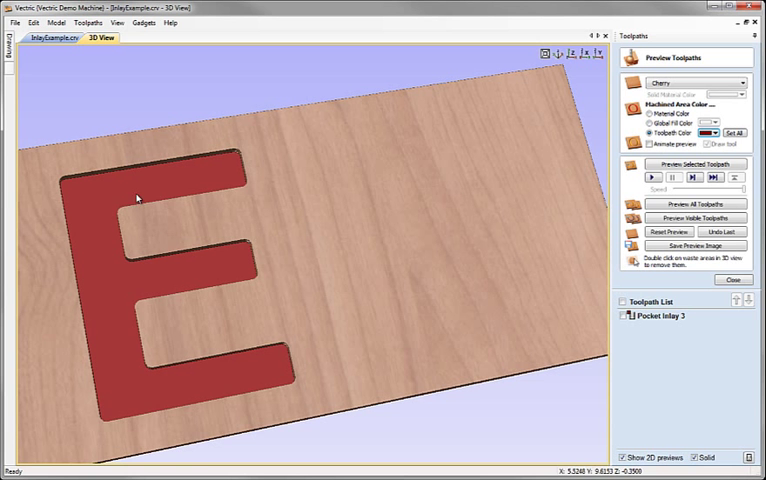
mouse_move(176, 223)
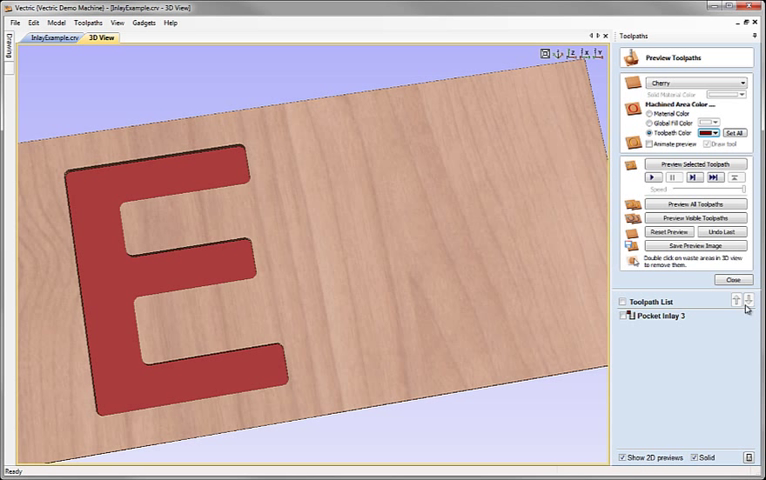
Start a new Male Inlay Straight toolpath for the E outlines.
click(740, 279)
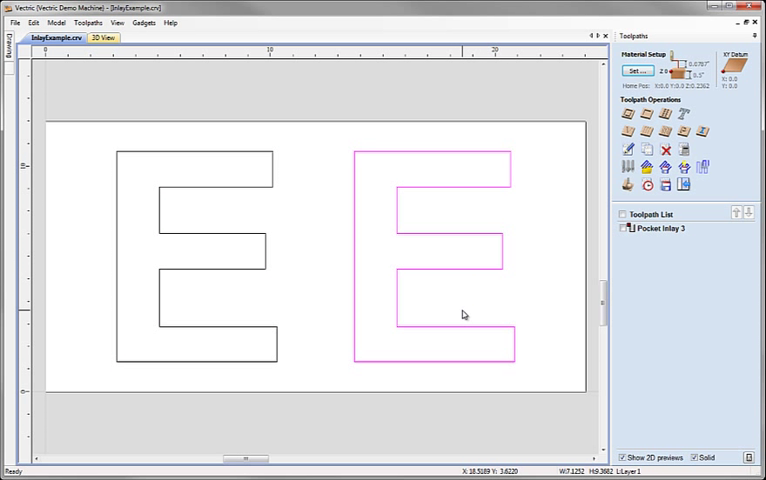
mouse_move(705, 132)
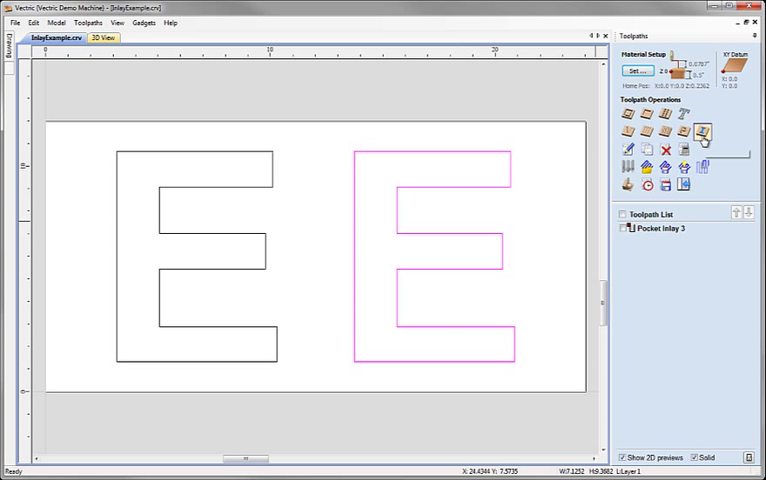
mouse_move(702, 132)
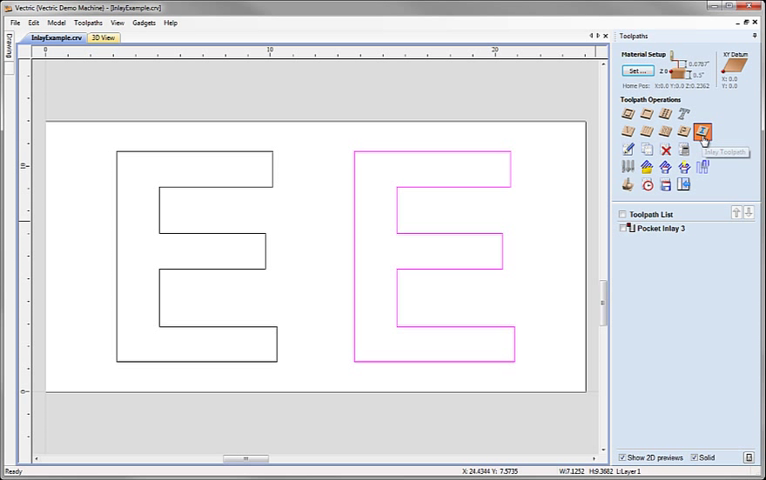
click(704, 131)
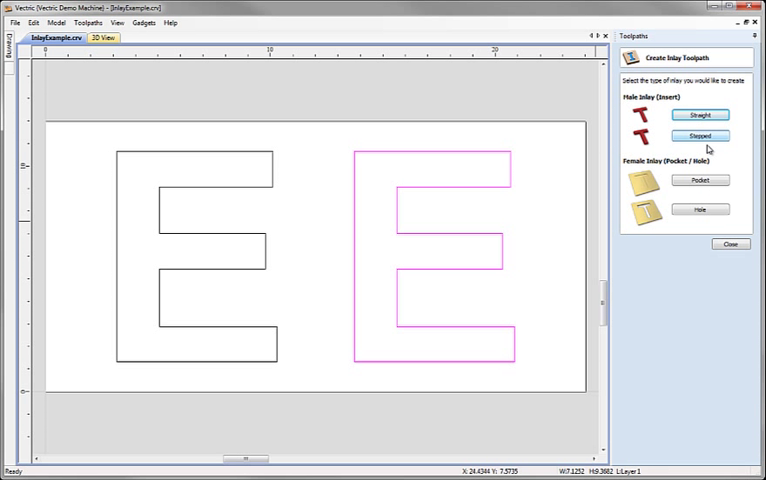
mouse_move(693, 115)
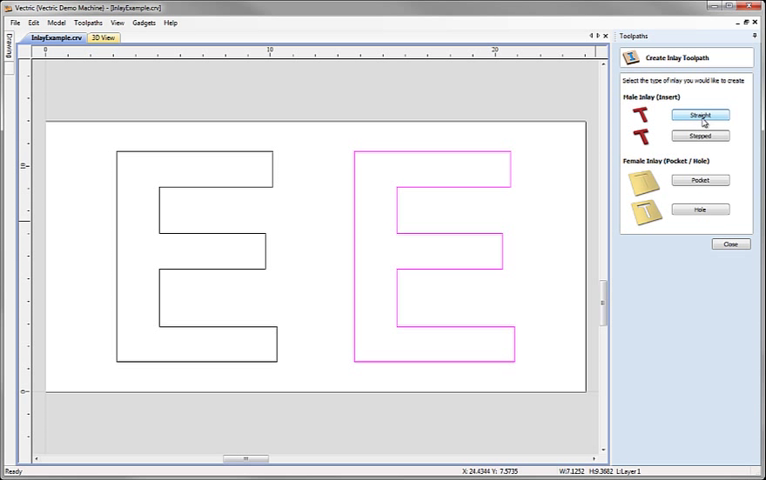
click(696, 116)
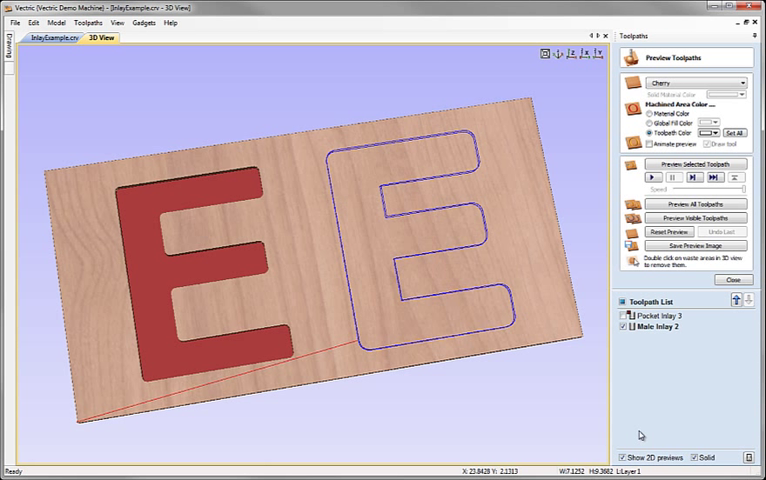
mouse_move(478, 132)
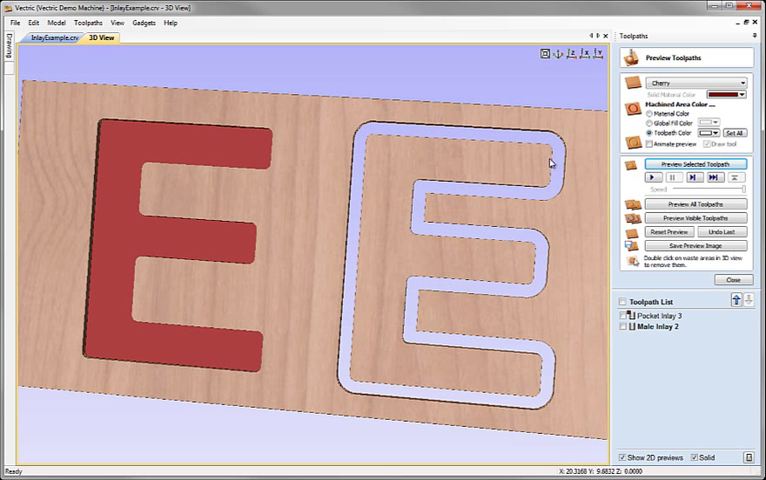
mouse_move(552, 190)
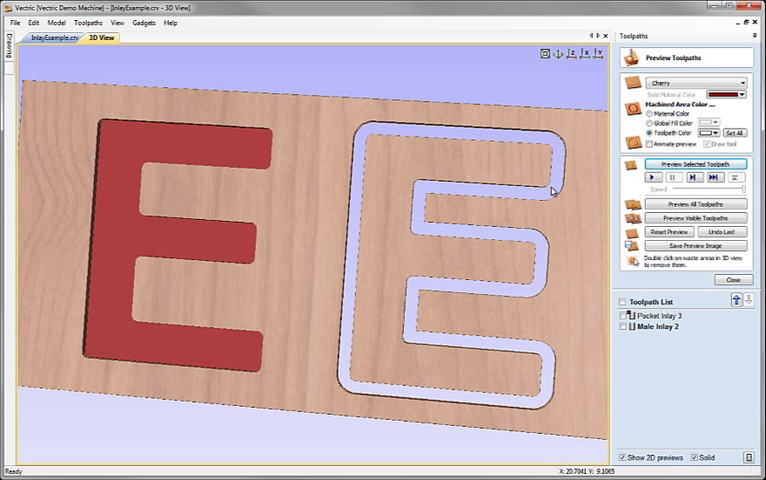
mouse_move(553, 182)
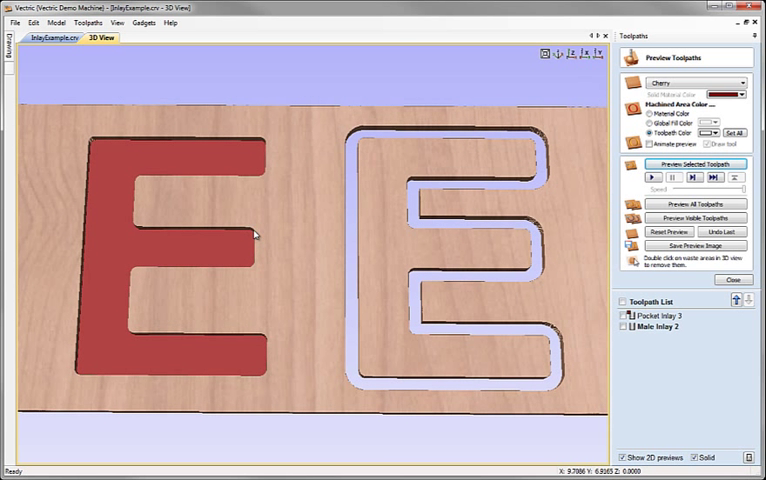
mouse_move(455, 323)
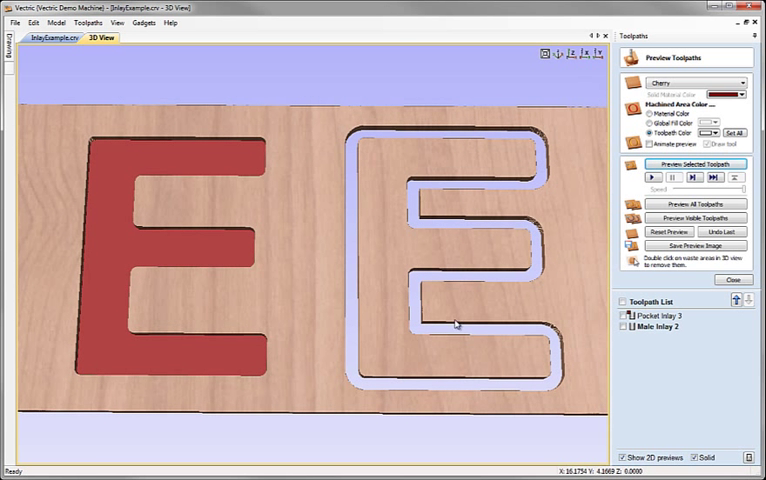
Orbit the 3D preview to view the male E insert beside the red pocket.
drag(450, 320, 375, 232)
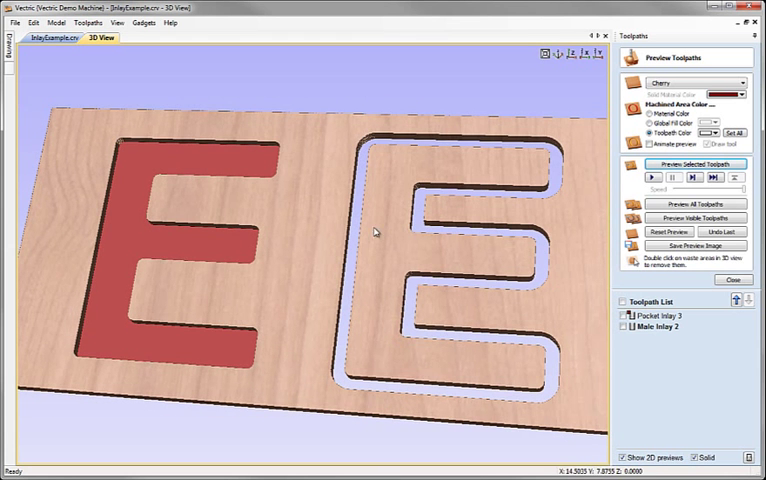
mouse_move(300, 225)
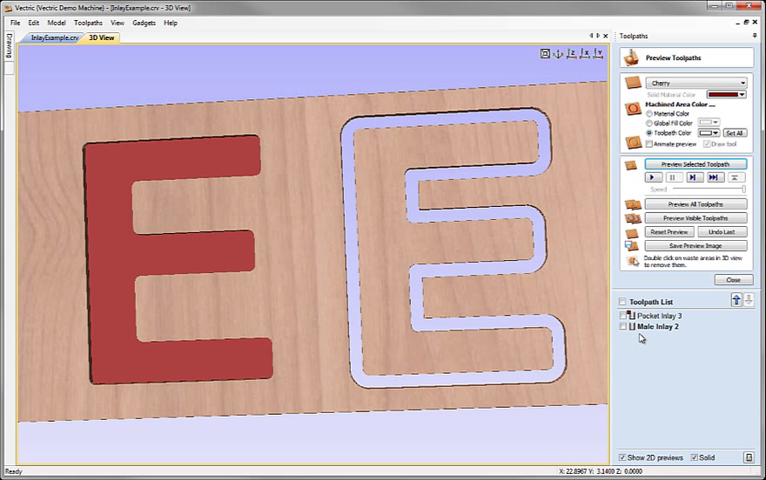
mouse_move(525, 157)
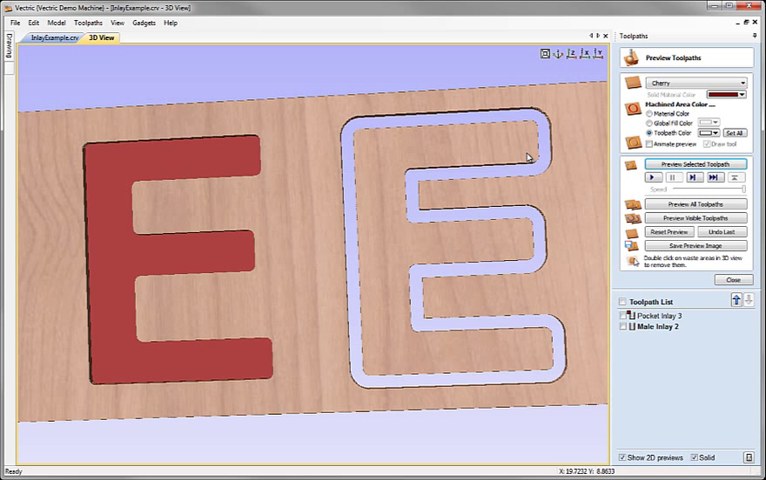
mouse_move(489, 350)
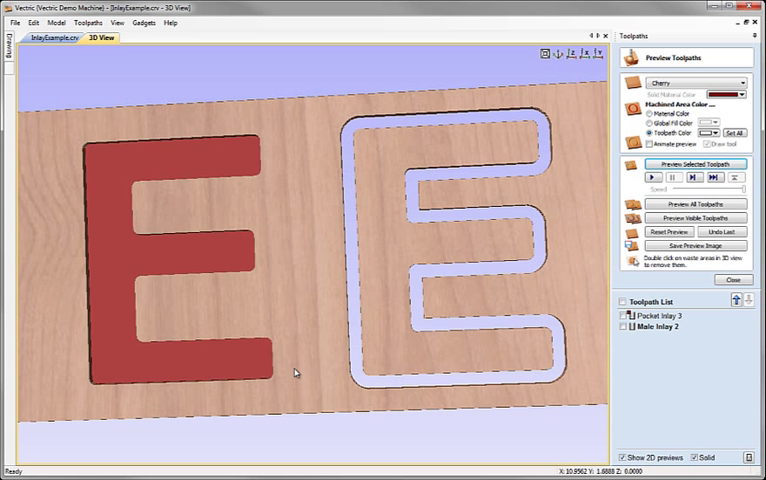
mouse_move(283, 351)
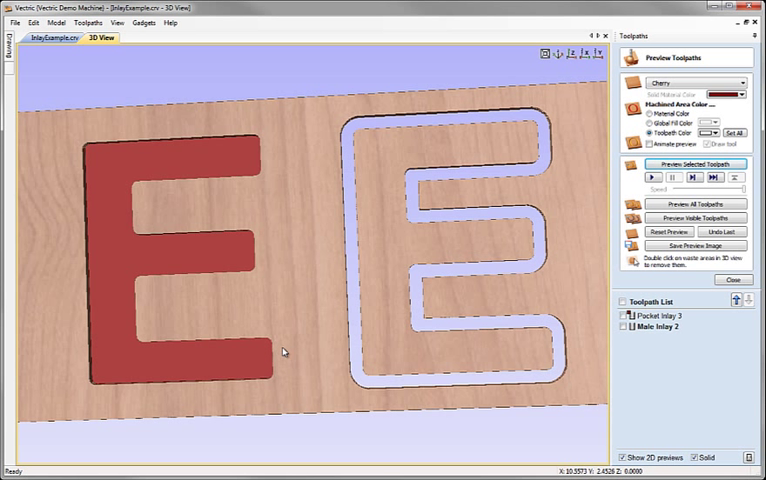
mouse_move(328, 302)
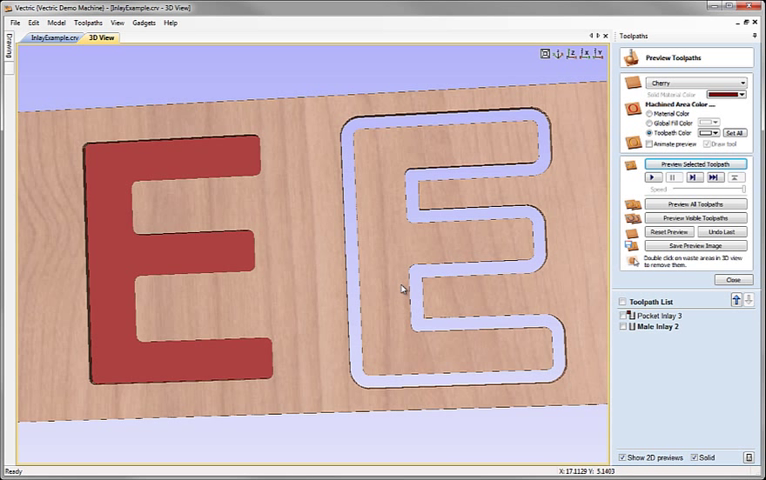
mouse_move(418, 246)
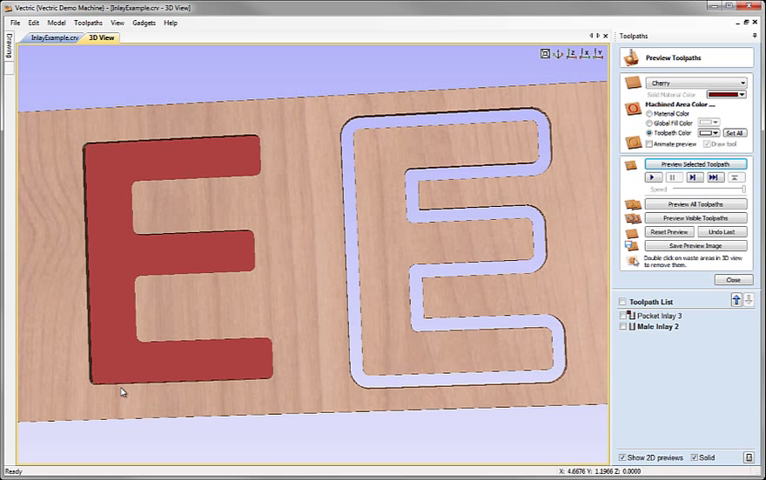
mouse_move(239, 195)
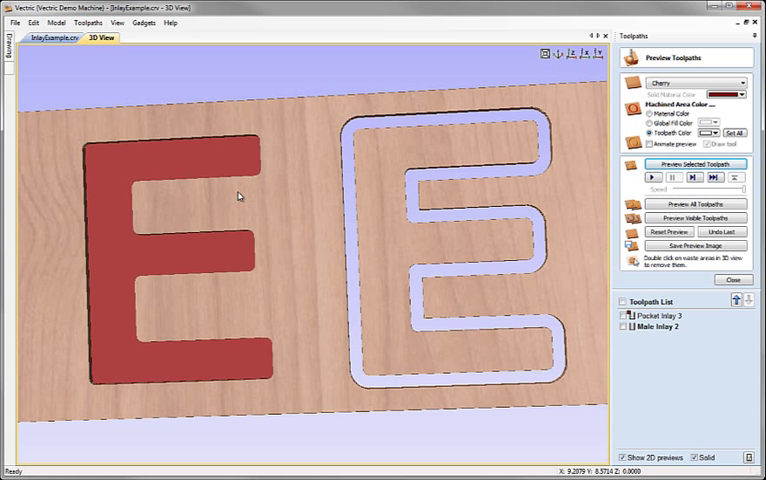
mouse_move(258, 210)
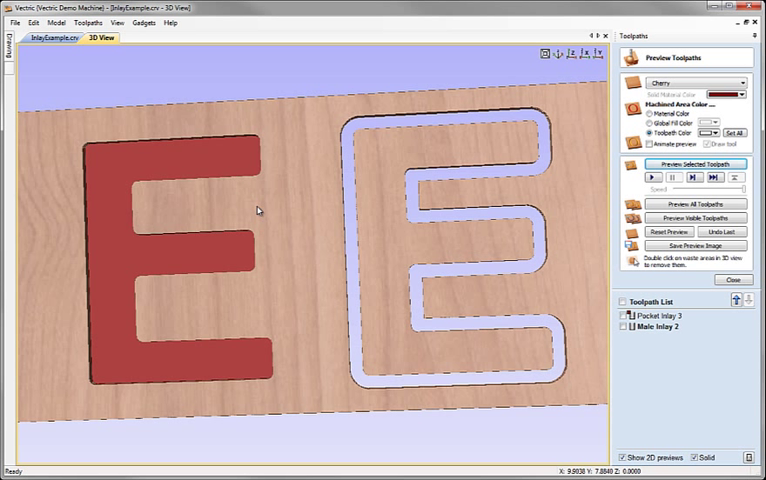
mouse_move(267, 216)
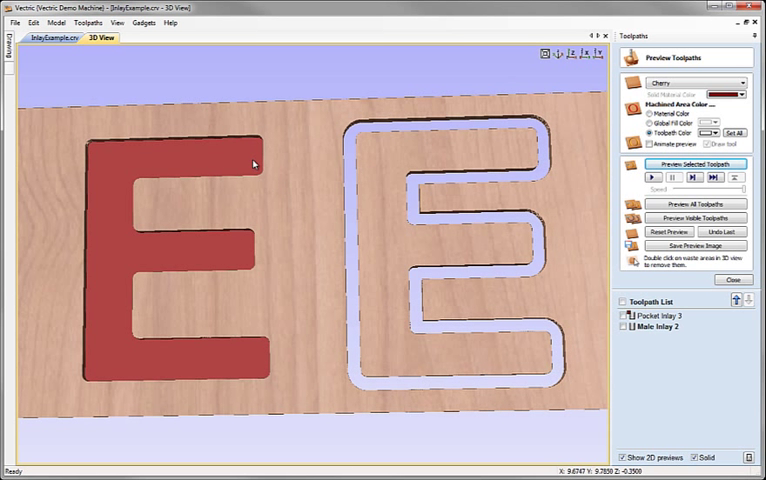
mouse_move(314, 236)
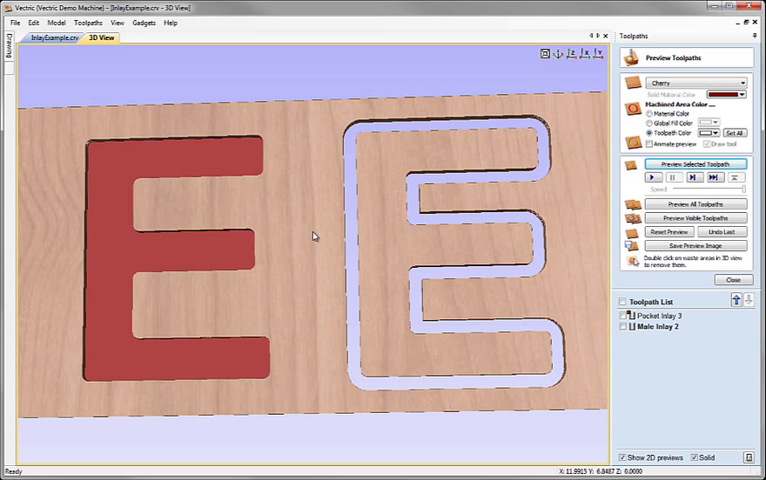
mouse_move(307, 257)
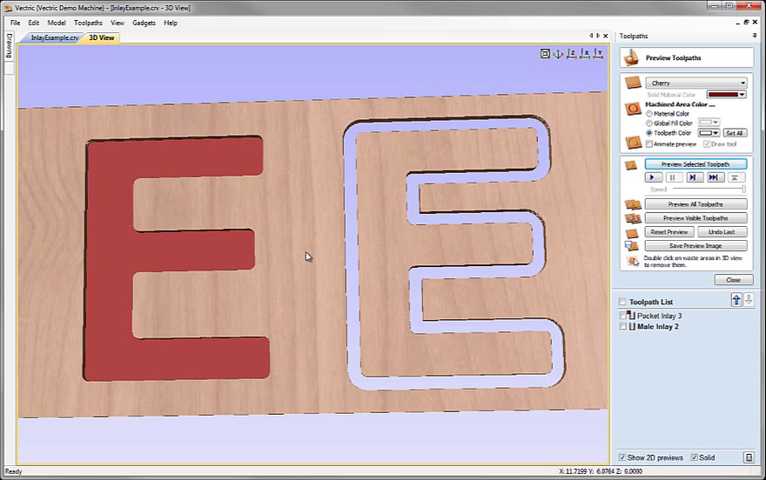
mouse_move(307, 301)
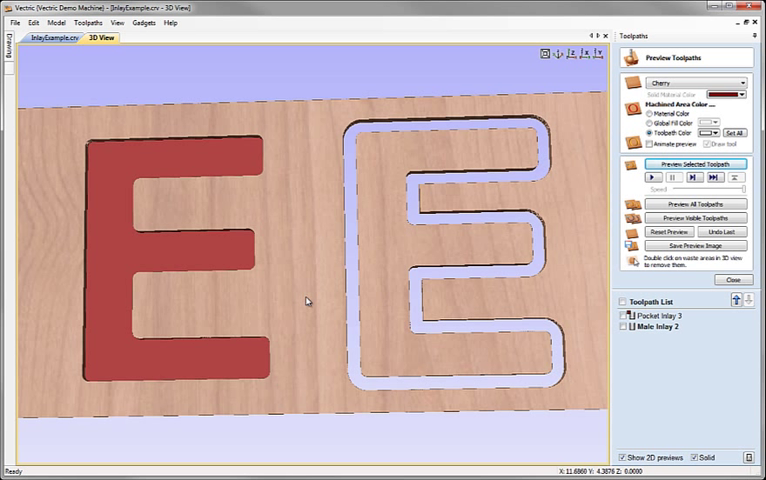
mouse_move(238, 285)
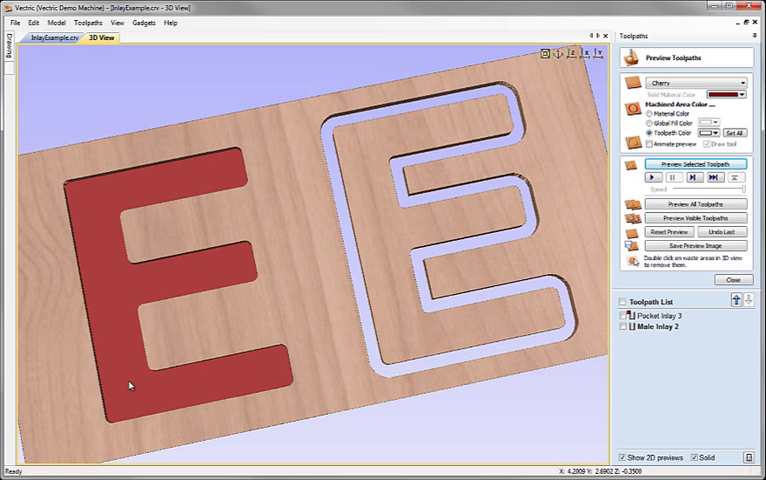
mouse_move(71, 230)
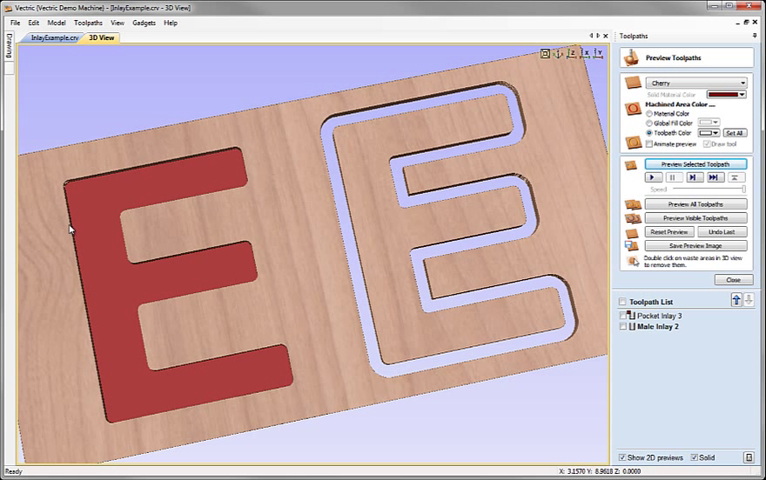
mouse_move(224, 207)
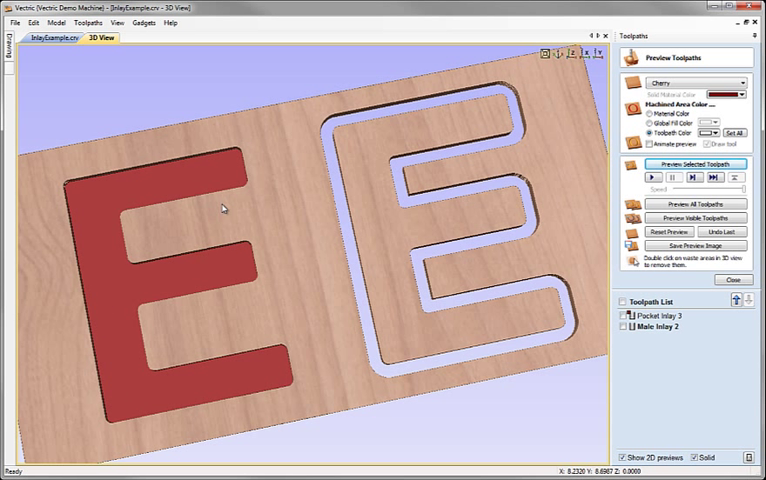
mouse_move(378, 318)
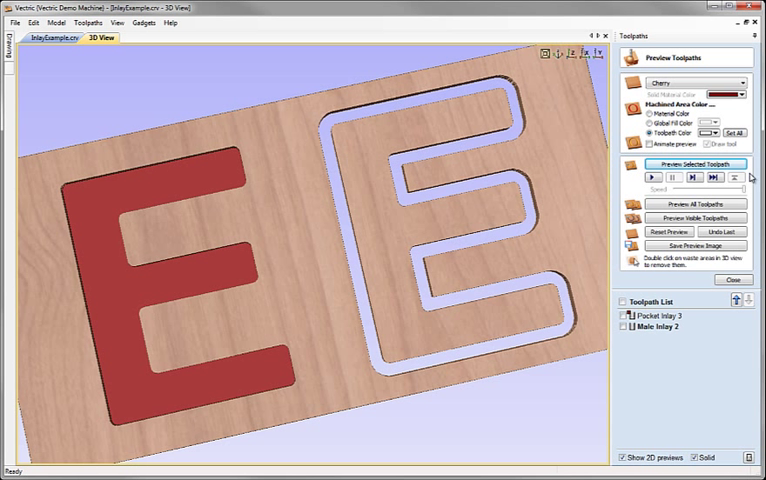
mouse_move(243, 245)
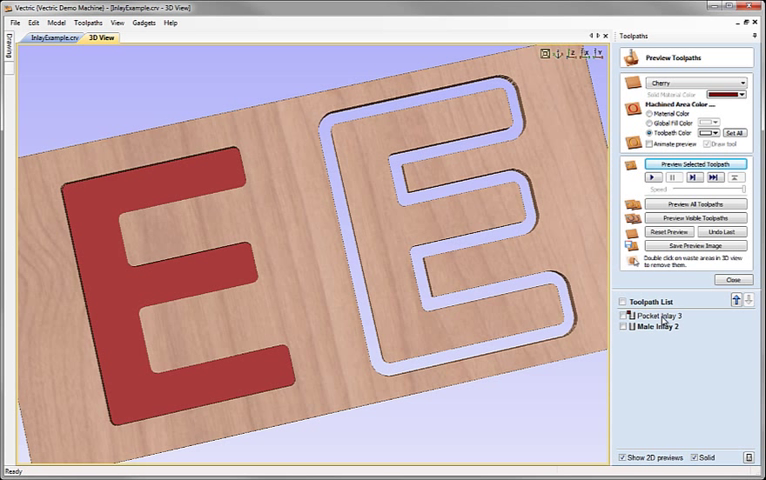
Reopen Pocket Inlay 3, recalculate it with 0.030 allowance, and preview the pocket.
click(659, 316)
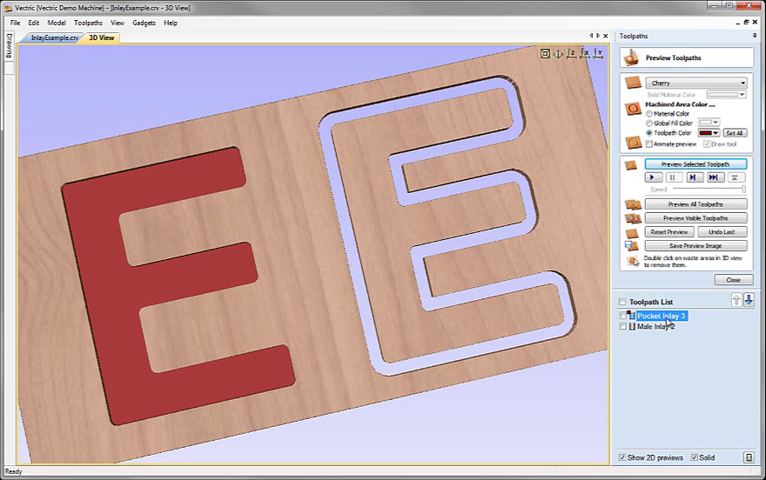
double_click(671, 318)
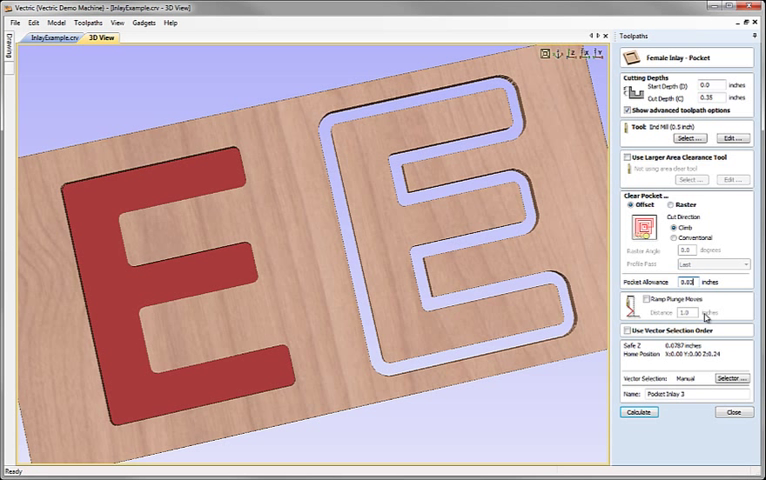
mouse_move(124, 176)
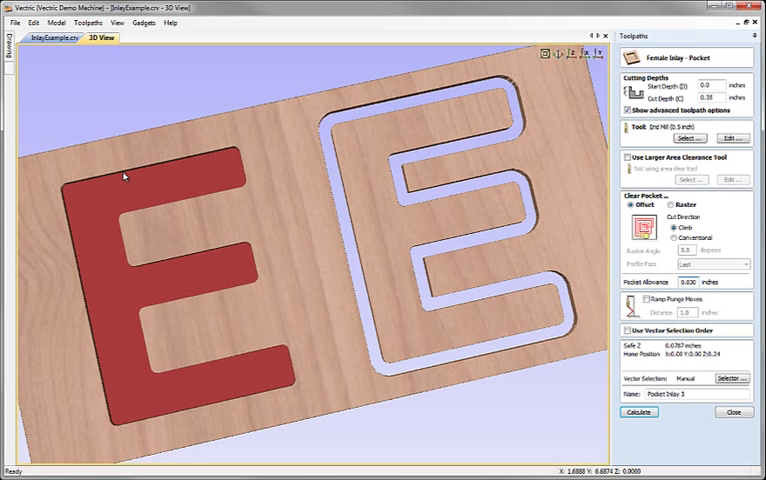
click(637, 411)
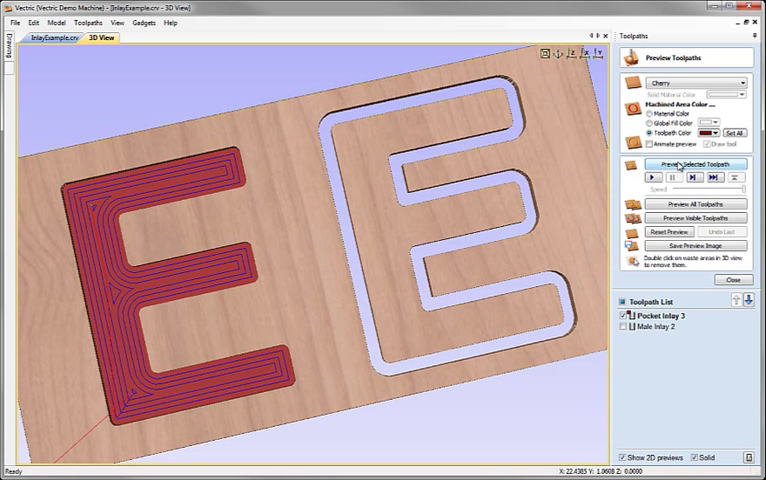
click(689, 164)
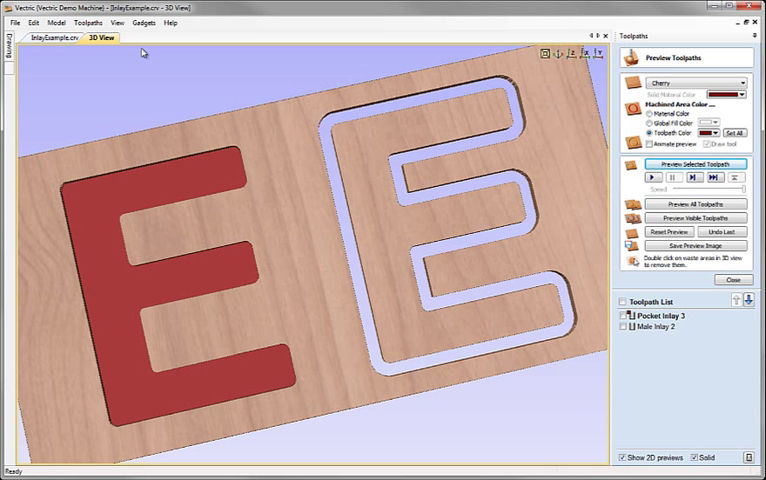
Show Male Inlay 2 alongside Pocket Inlay 3 on the 2D drawing, then return to 3D.
click(56, 38)
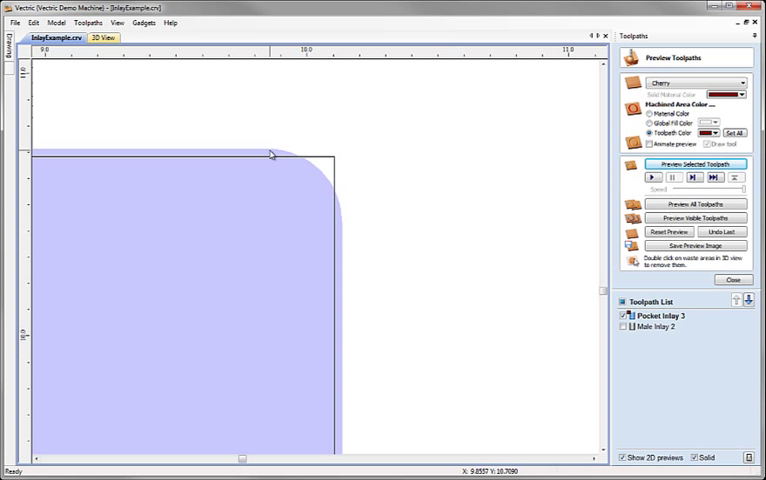
mouse_move(344, 238)
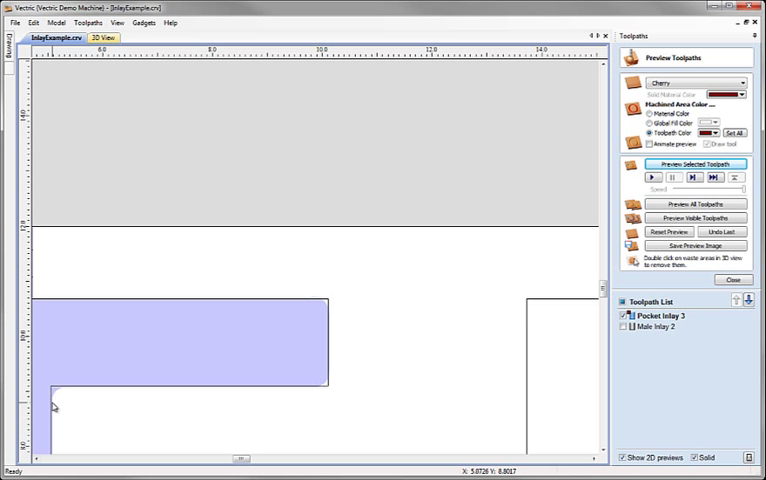
mouse_move(652, 327)
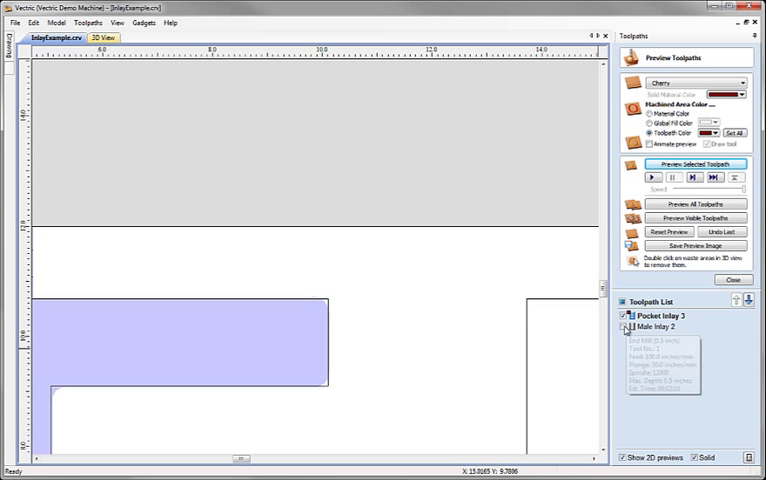
click(660, 315)
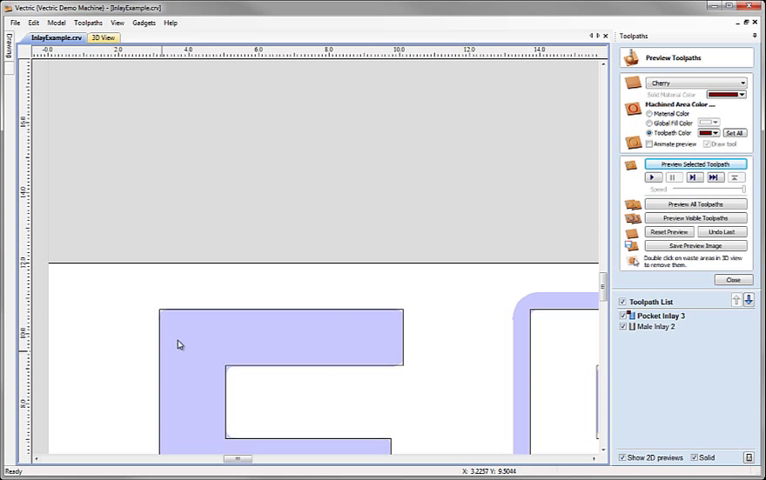
mouse_move(197, 360)
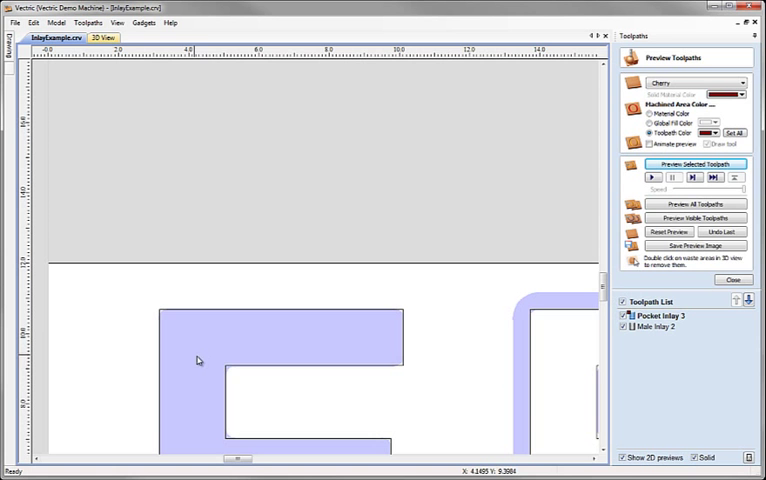
click(101, 37)
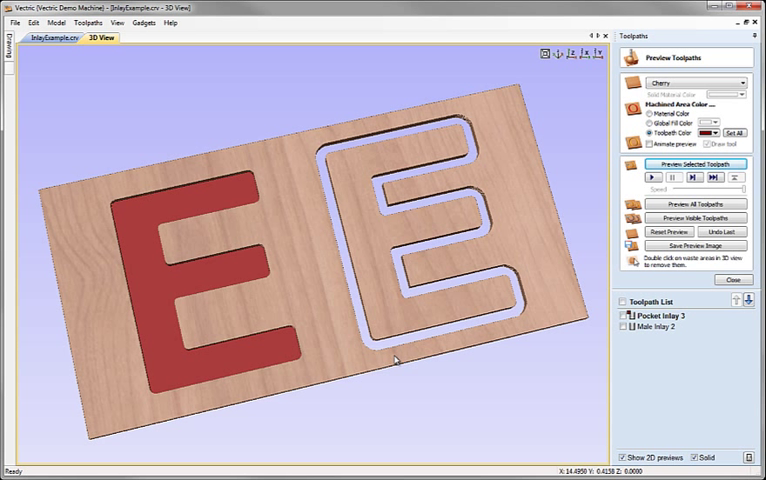
mouse_move(408, 349)
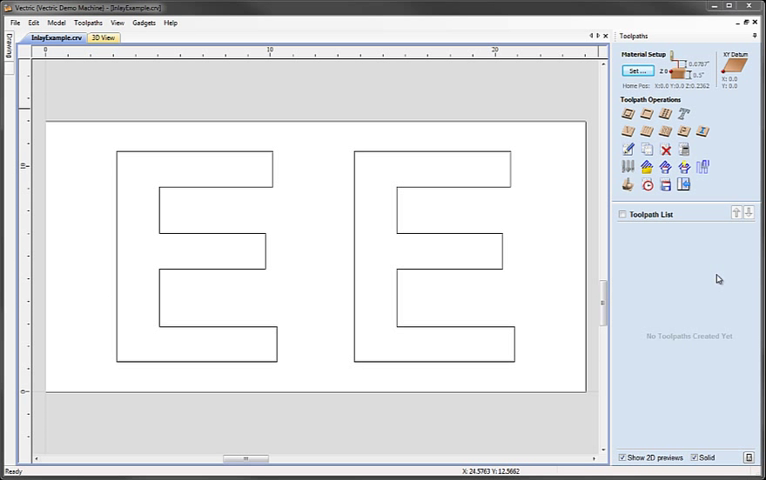
mouse_move(710, 147)
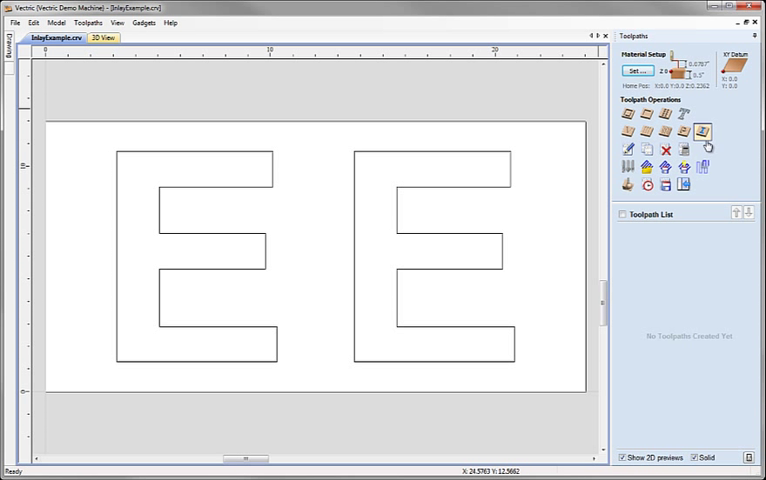
mouse_move(705, 129)
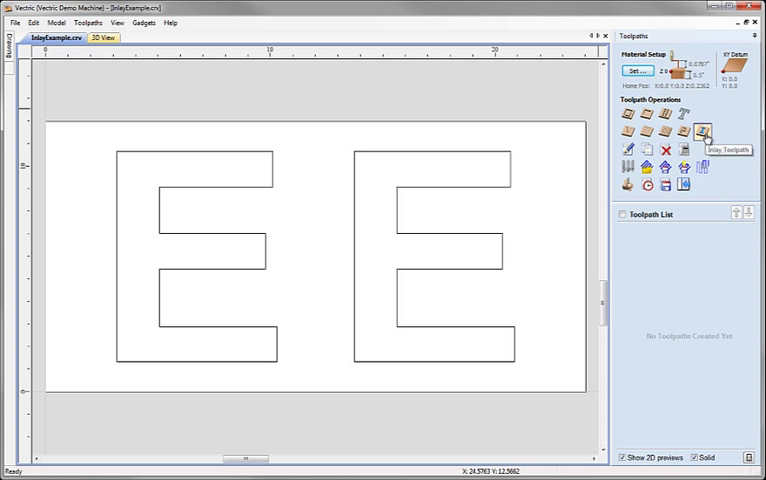
Set up a Stepped Male Inlay toolpath for the right E with 0.125 step width.
click(702, 129)
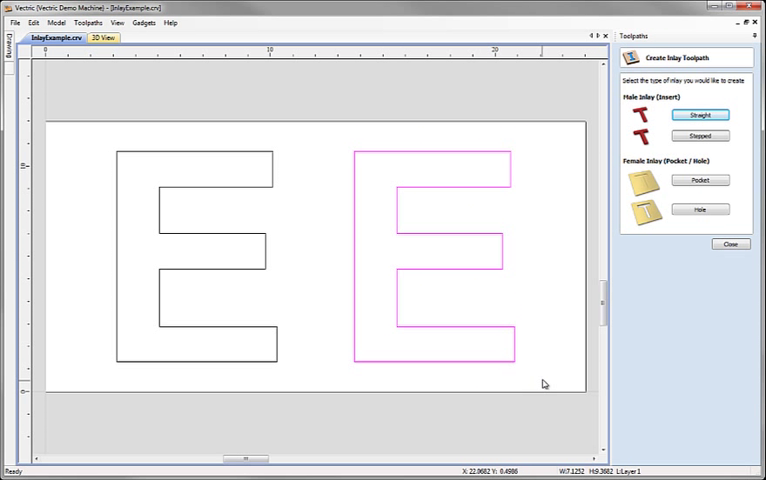
mouse_move(742, 189)
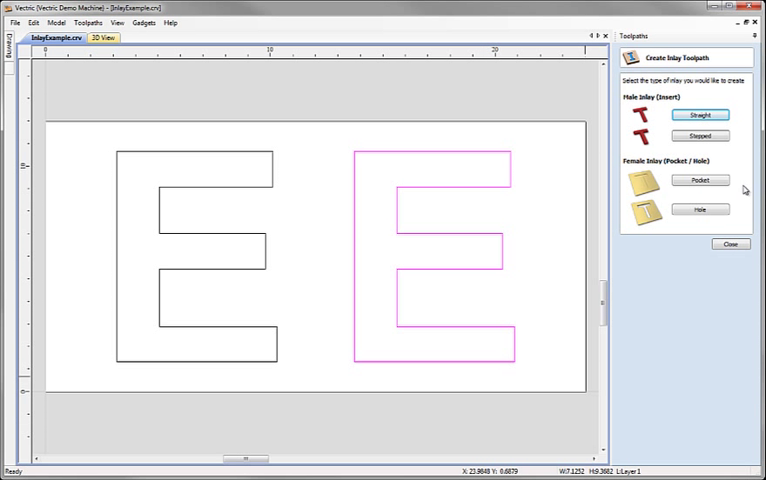
click(699, 135)
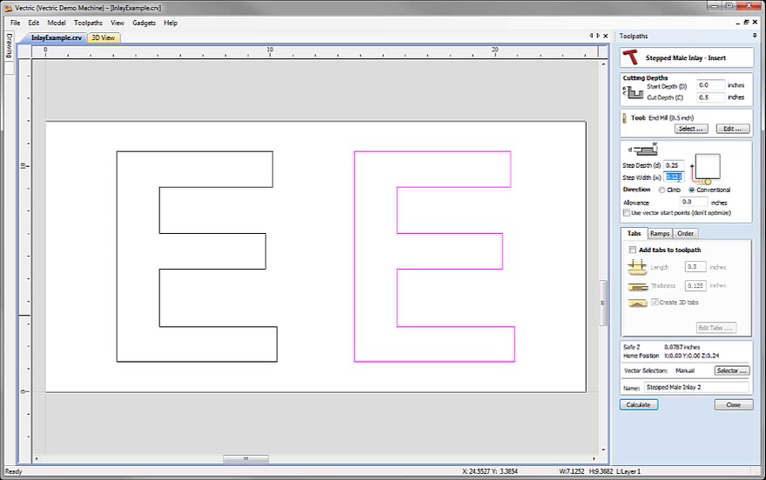
mouse_move(652, 163)
text(z-)
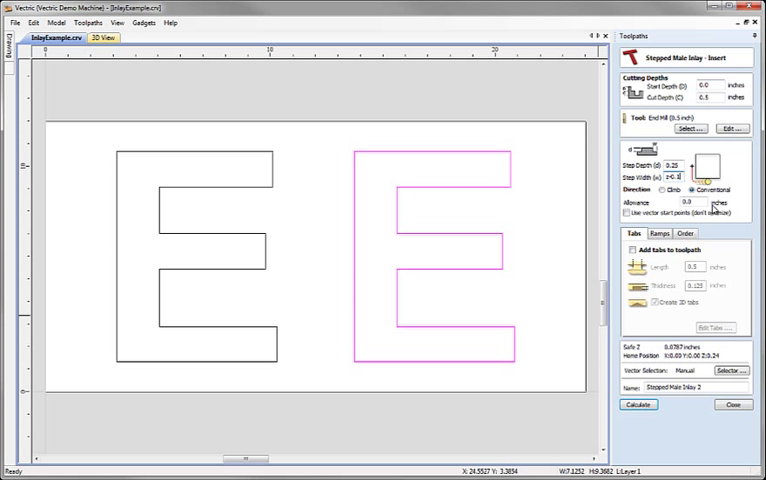
text(0.125)
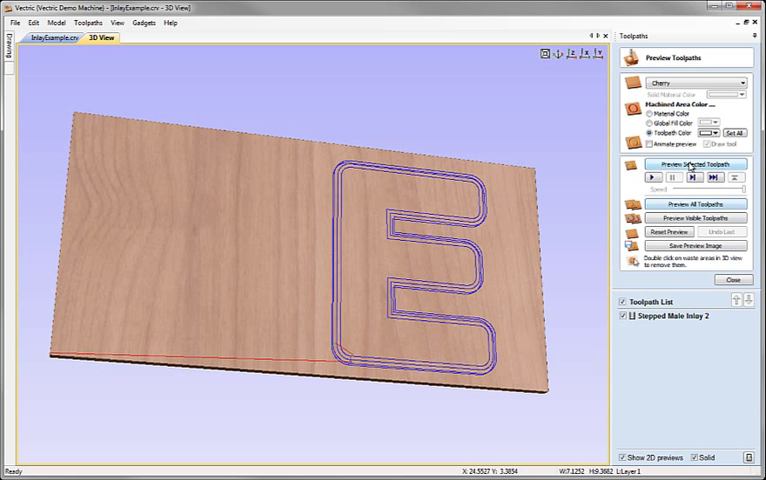
Simulate the stepped E insert and show its machined step in red.
click(686, 164)
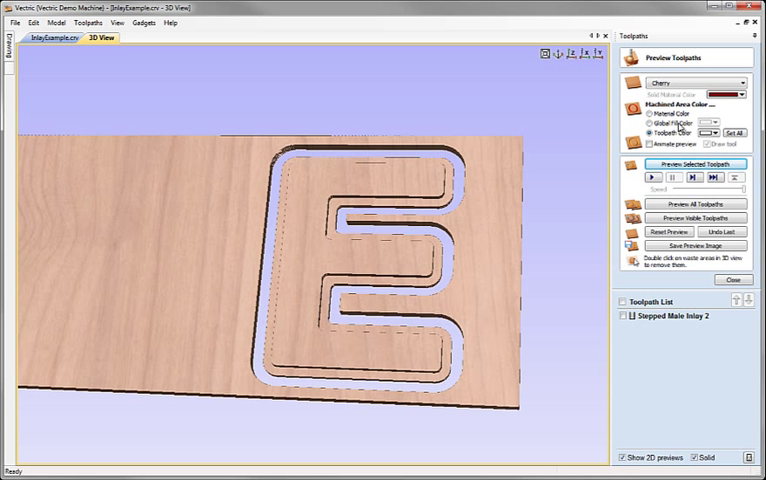
click(699, 132)
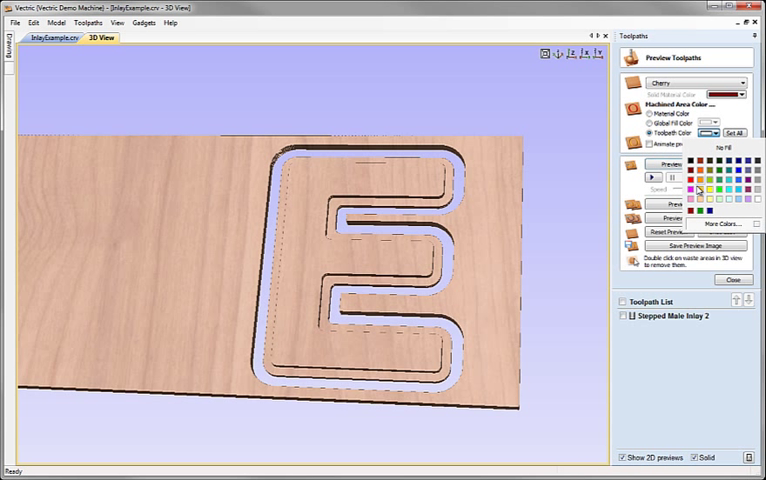
click(670, 164)
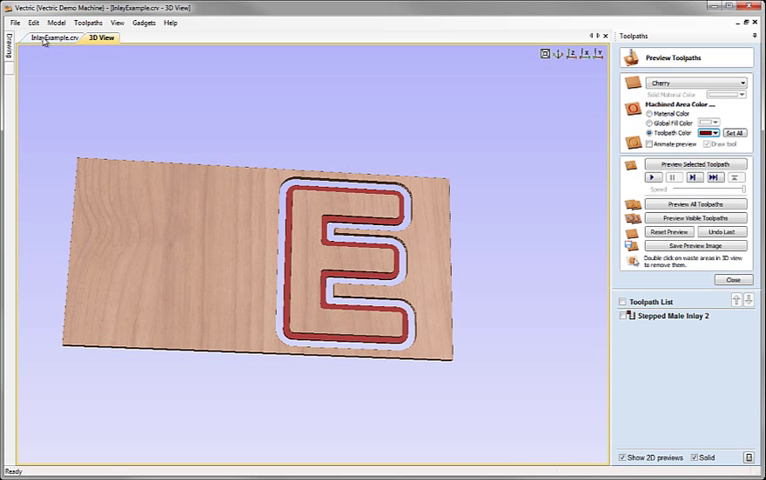
Back in 2D, set up a Hole female inlay on the left E with 0.5-inch cut depth.
click(55, 37)
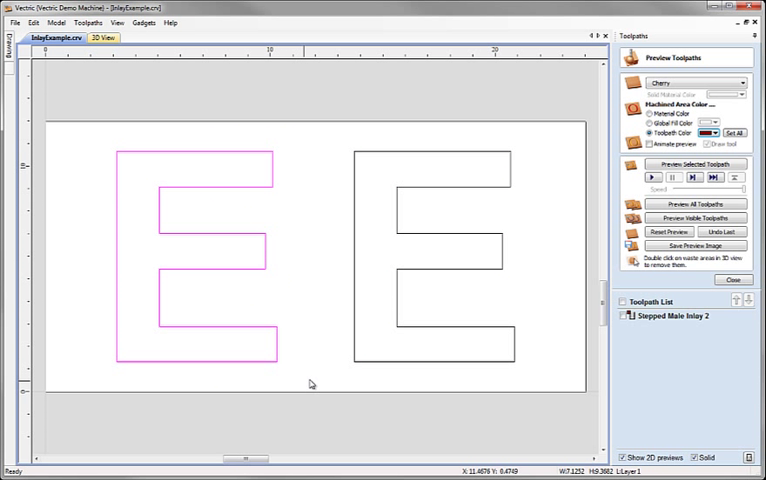
click(733, 279)
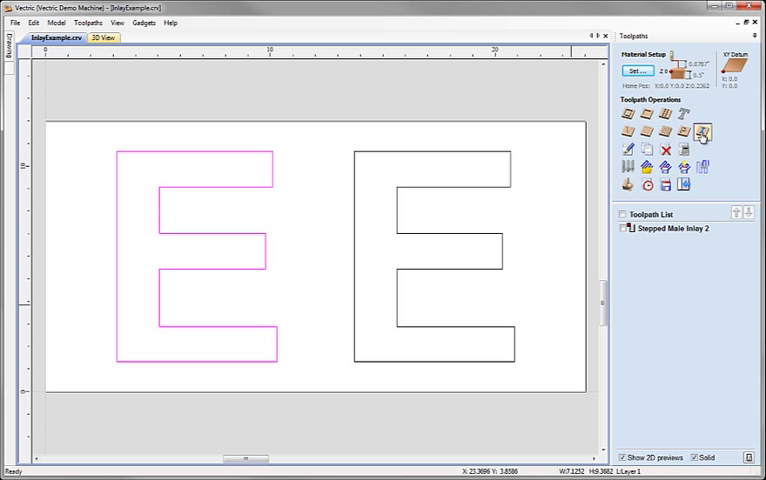
mouse_move(703, 134)
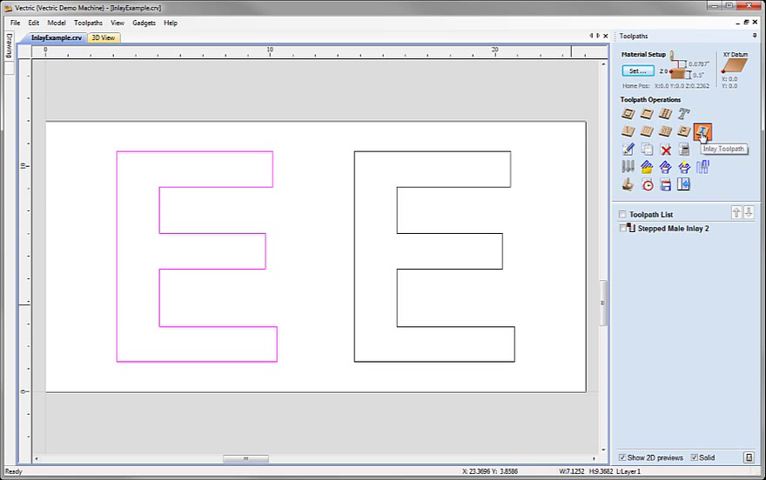
click(699, 133)
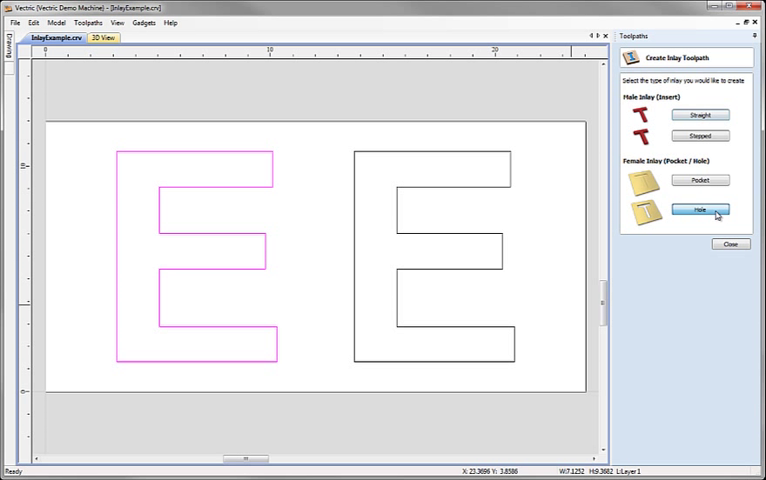
click(698, 209)
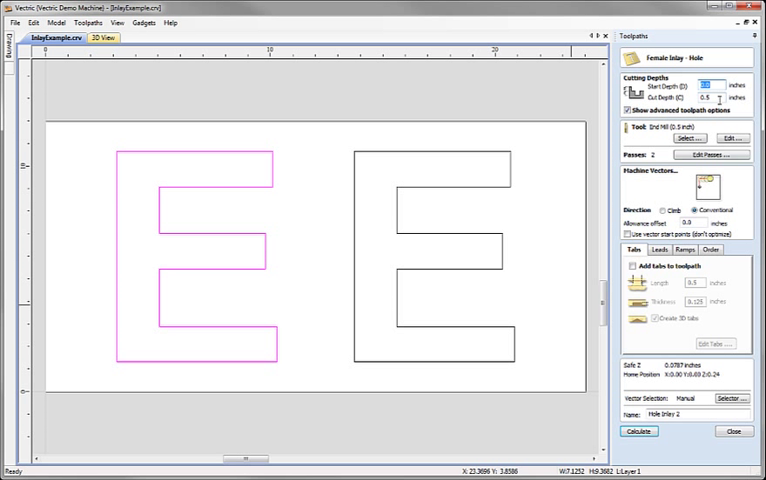
click(700, 97)
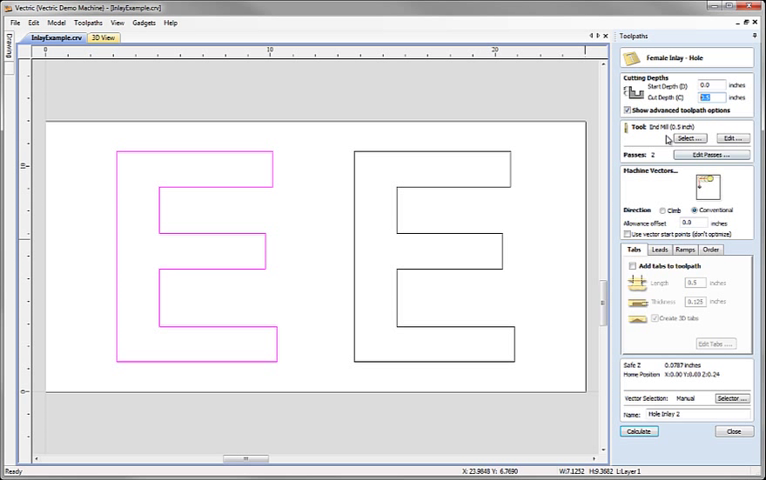
mouse_move(674, 435)
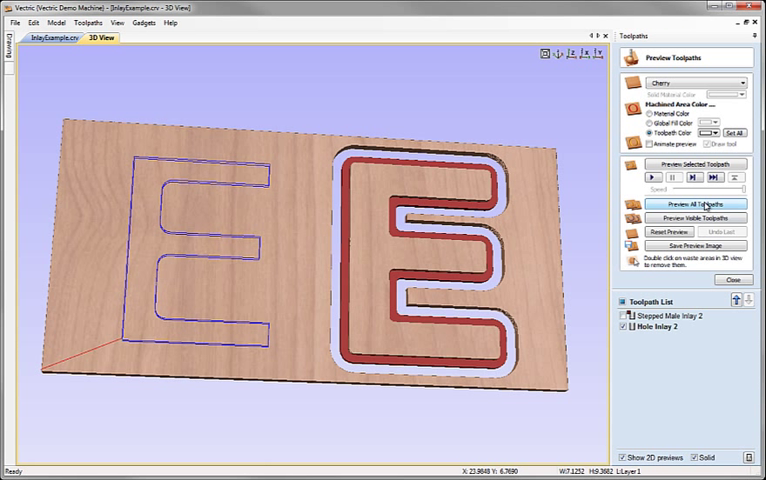
Preview all toolpaths in 3D to show the left E hole beside the stepped insert.
click(690, 207)
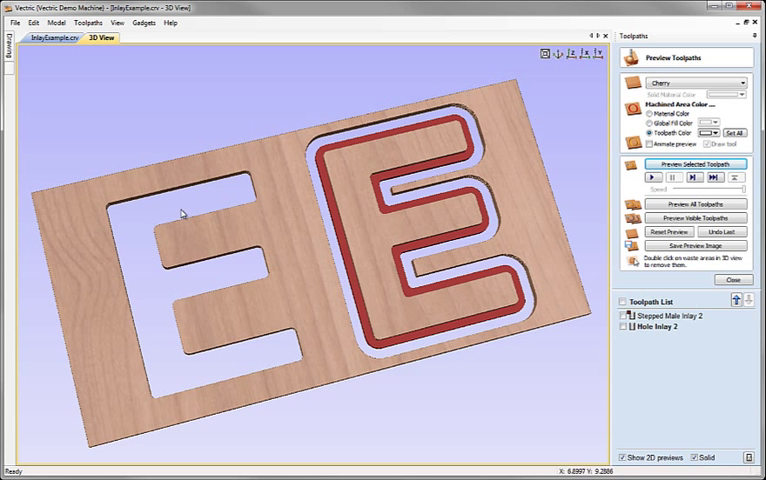
mouse_move(211, 302)
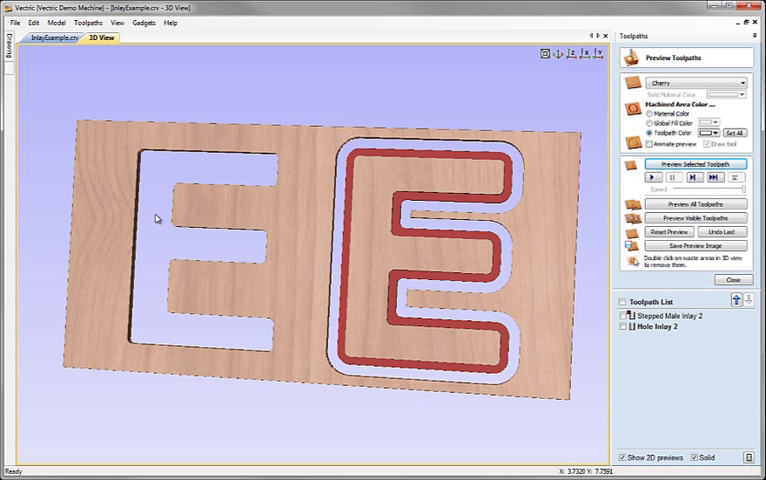
mouse_move(258, 230)
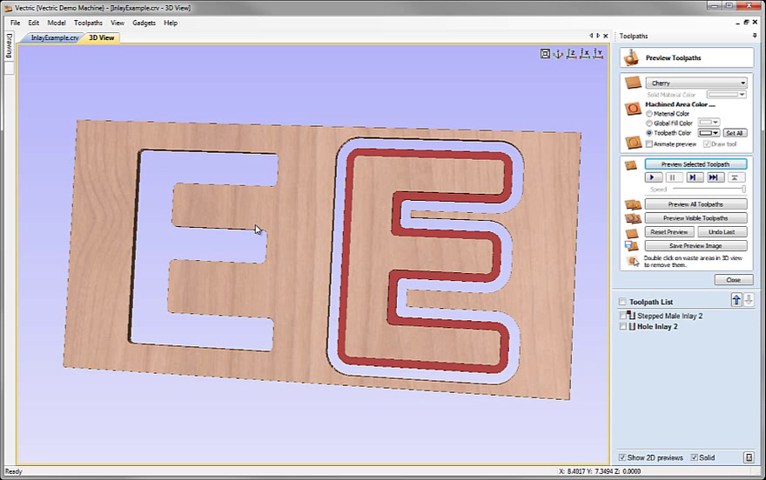